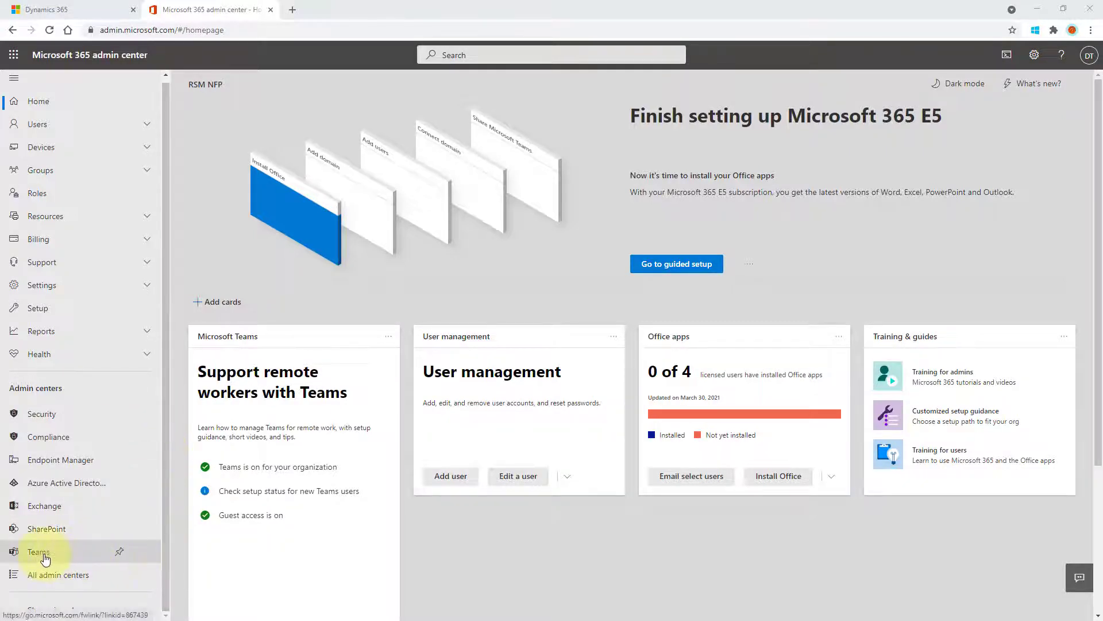
Step: Open the Microsoft Teams admin center from the Admin centers navigation
{"action": "left_click", "coordinate": [38, 552]}
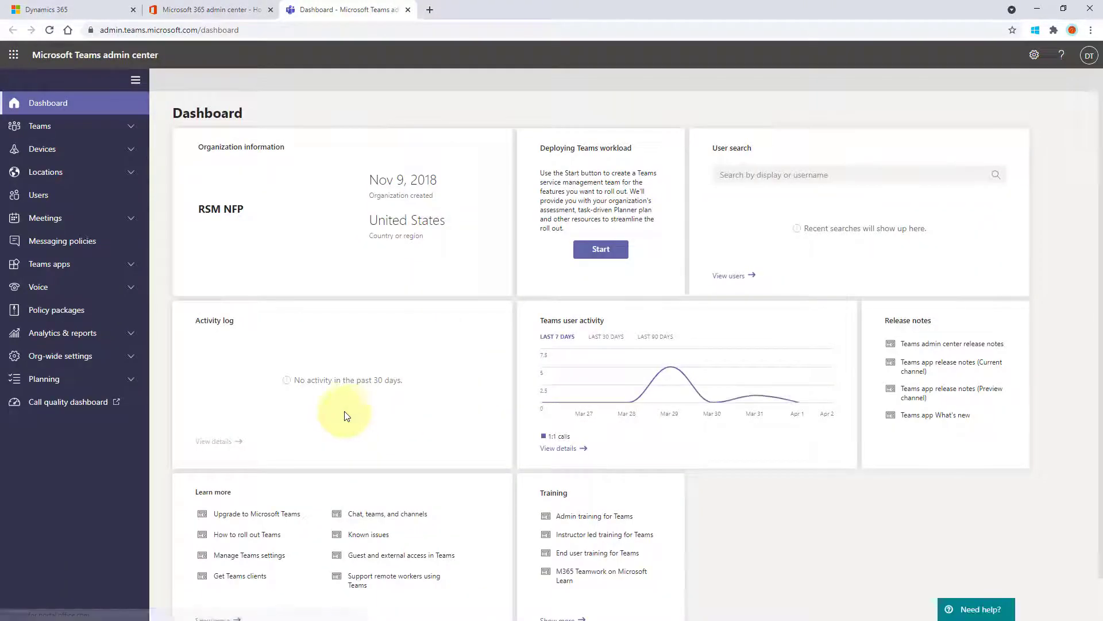
{"action": "mouse_move", "coordinate": [108, 291]}
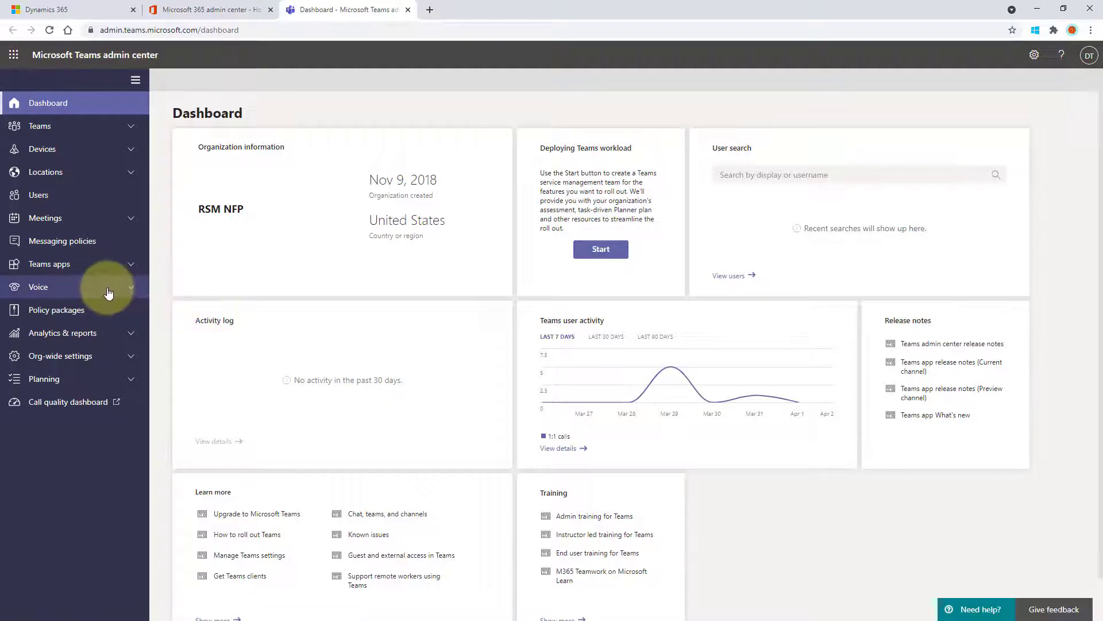
{"action": "mouse_move", "coordinate": [109, 289]}
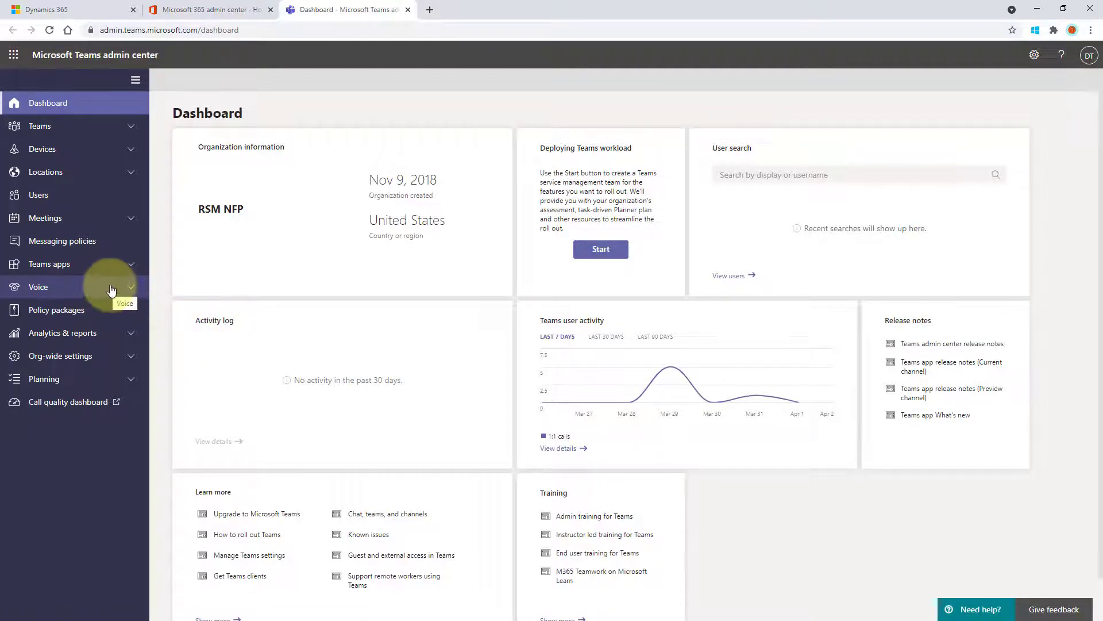
{"action": "mouse_move", "coordinate": [40, 196]}
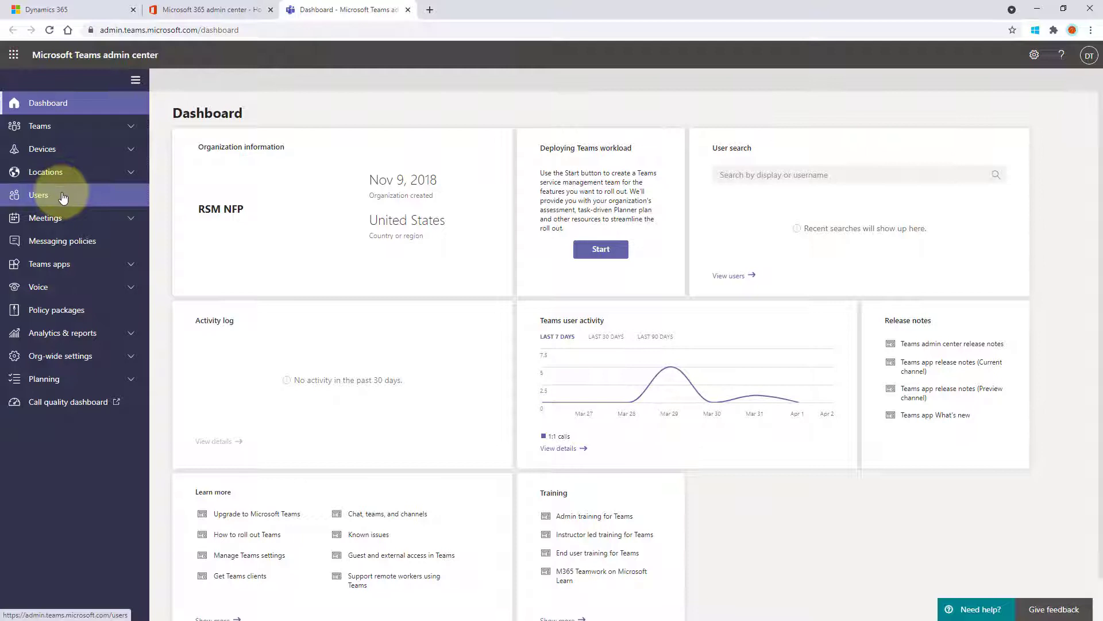
Step: Review the Teams users list's Phone system and Calling plan columns, then return to Microsoft 365 admin center
{"action": "left_click", "coordinate": [39, 195]}
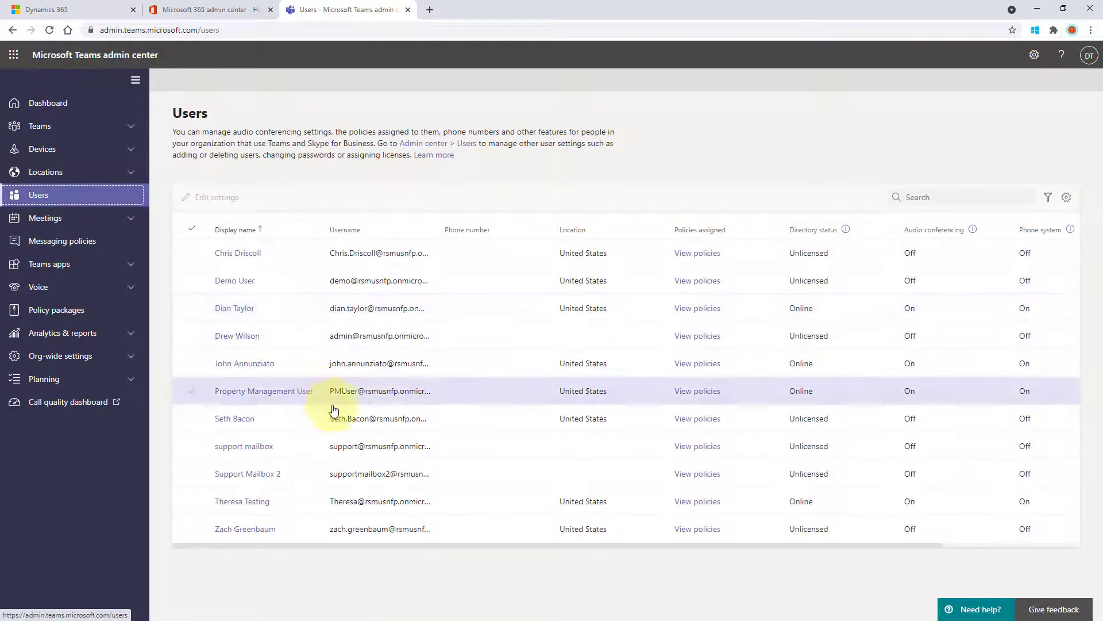
{"action": "mouse_move", "coordinate": [456, 619]}
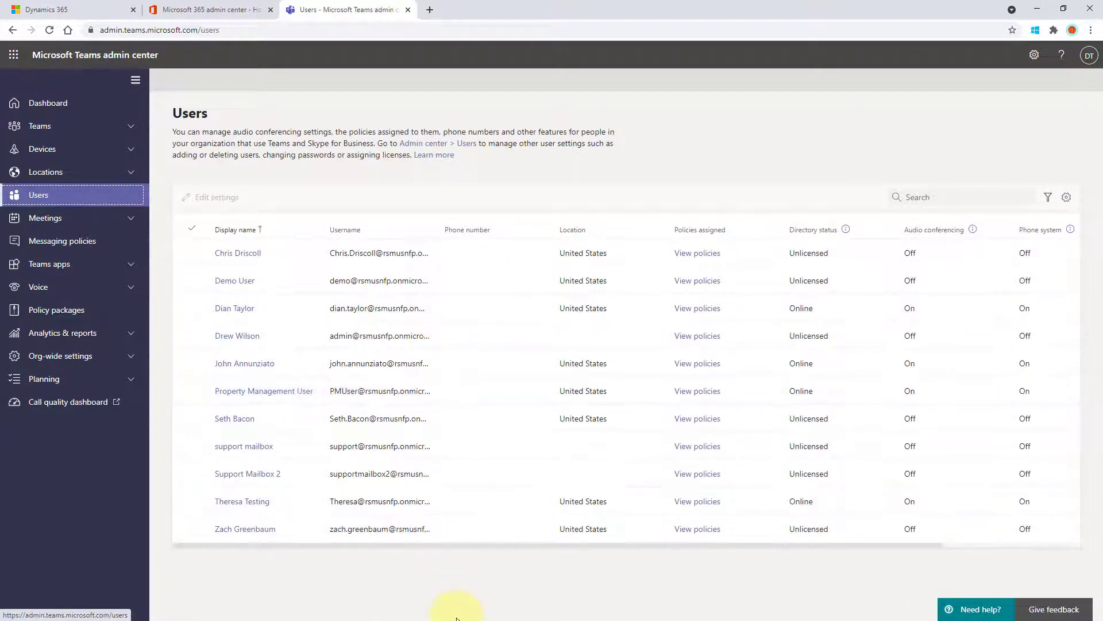
{"action": "mouse_move", "coordinate": [796, 585]}
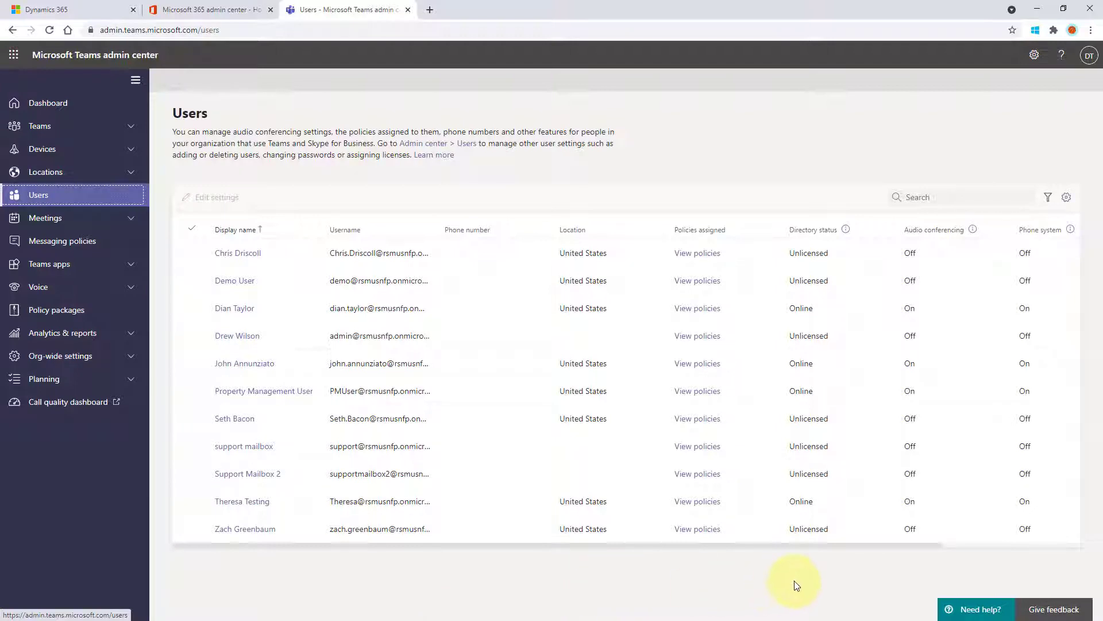
{"action": "scroll", "scroll_direction": "right", "scroll_amount": 3}
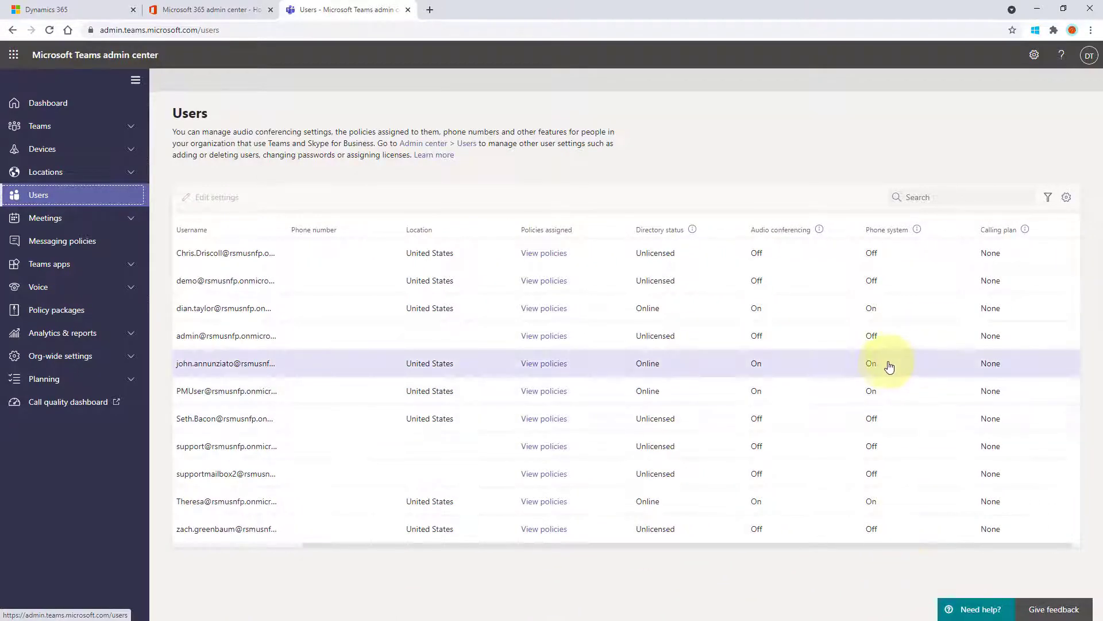
{"action": "mouse_move", "coordinate": [894, 231]}
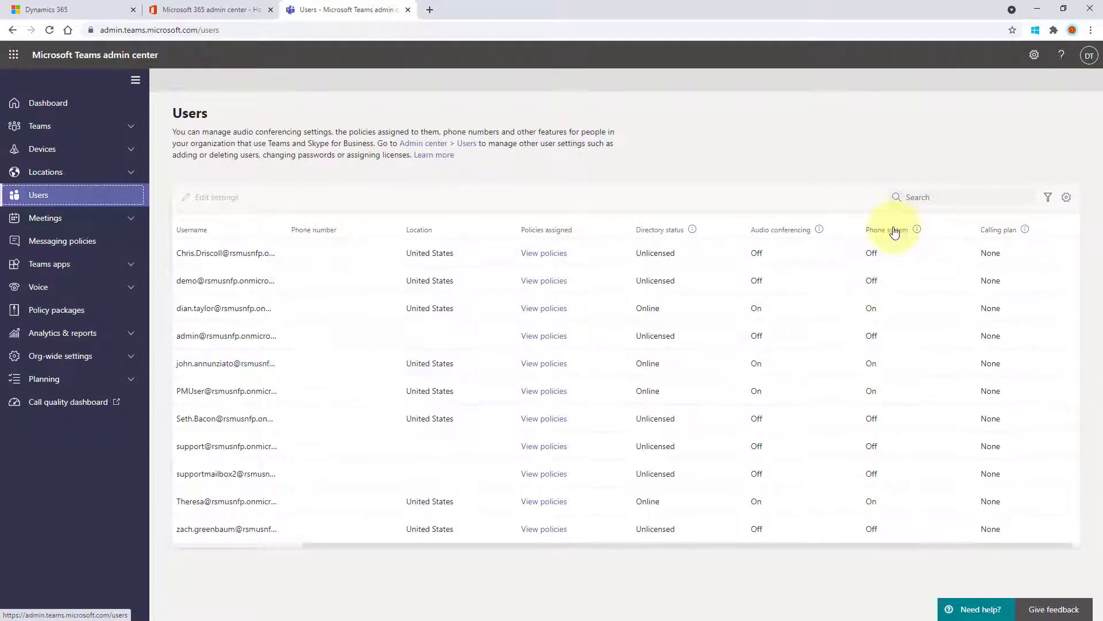
{"action": "mouse_move", "coordinate": [1023, 401]}
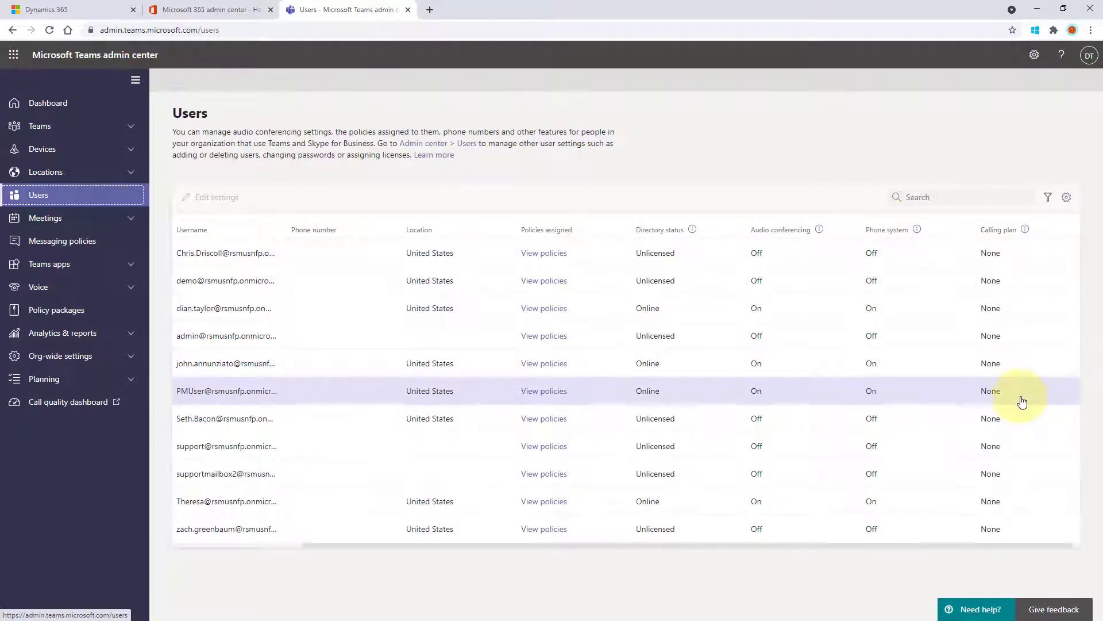
{"action": "mouse_move", "coordinate": [1011, 403]}
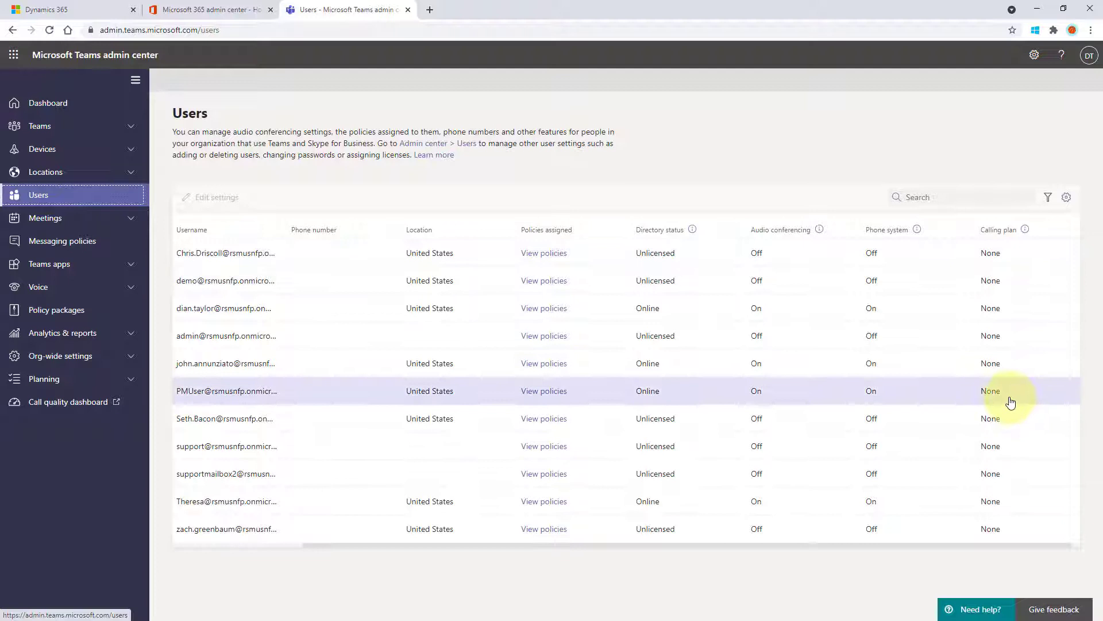
{"action": "mouse_move", "coordinate": [871, 589]}
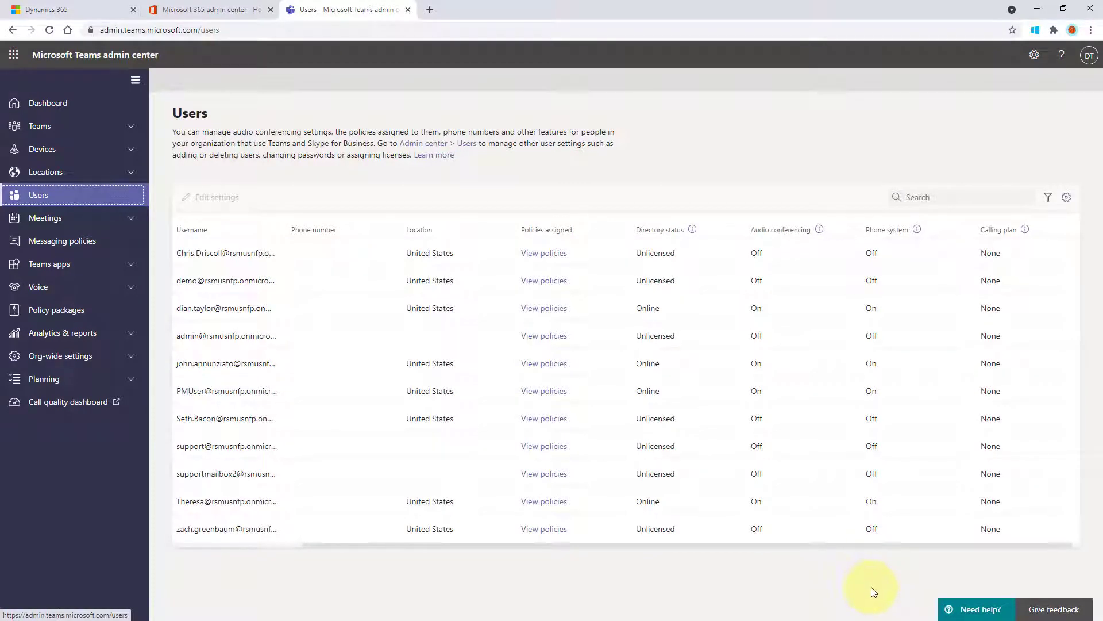
{"action": "left_click", "coordinate": [209, 9]}
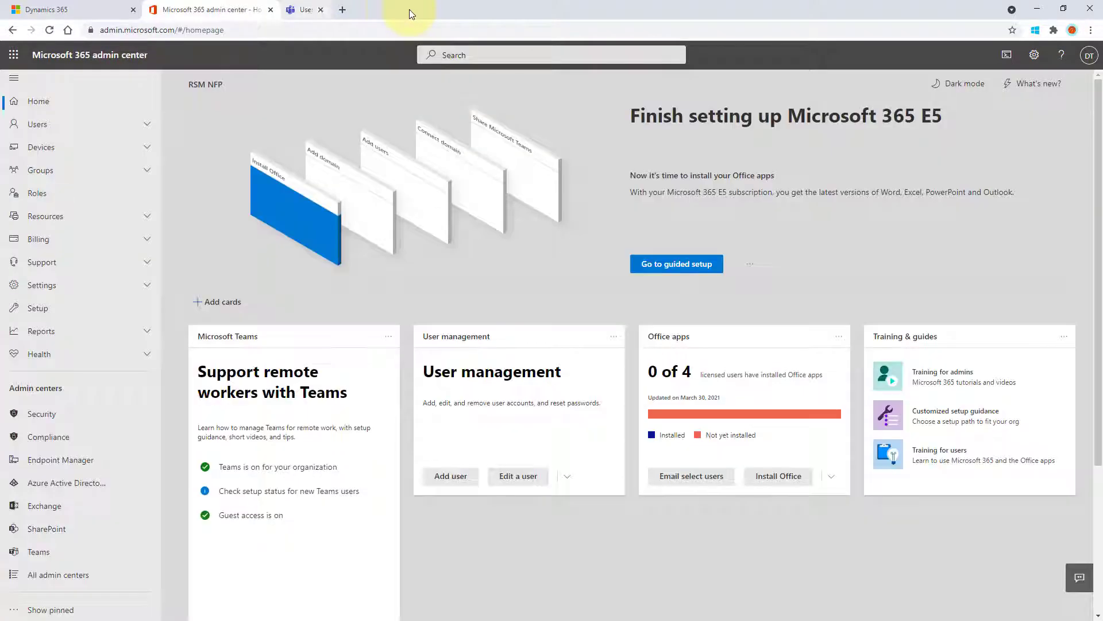
Step: Close the Teams admin tab and switch Dynamics 365 Sales Hub to the App Settings area
{"action": "left_click", "coordinate": [321, 9]}
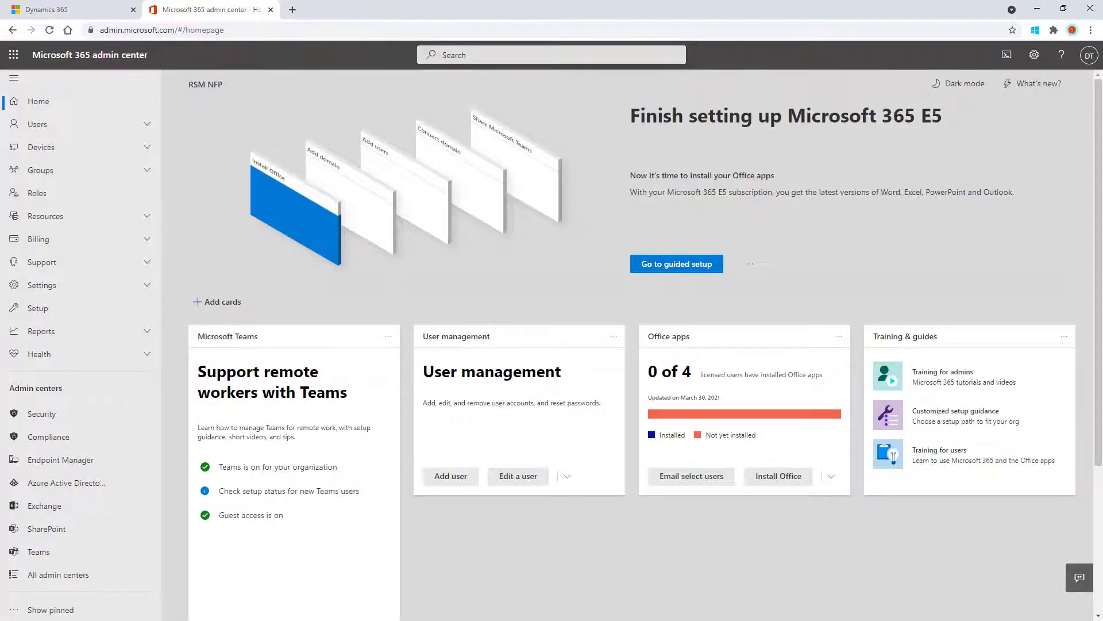
{"action": "left_click", "coordinate": [67, 9]}
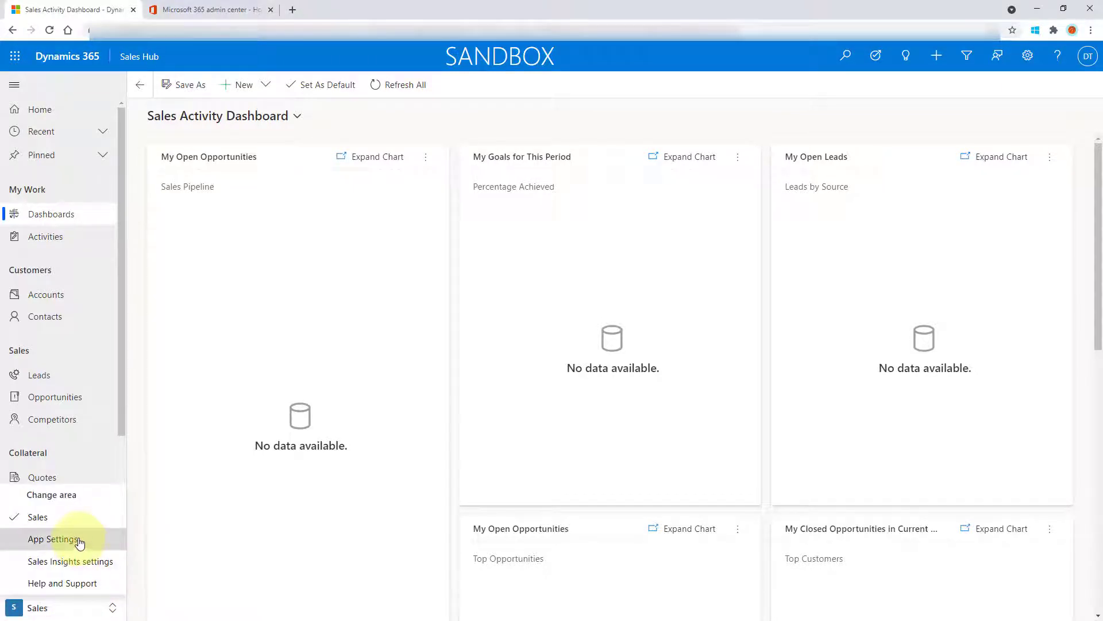
{"action": "left_click", "coordinate": [52, 538]}
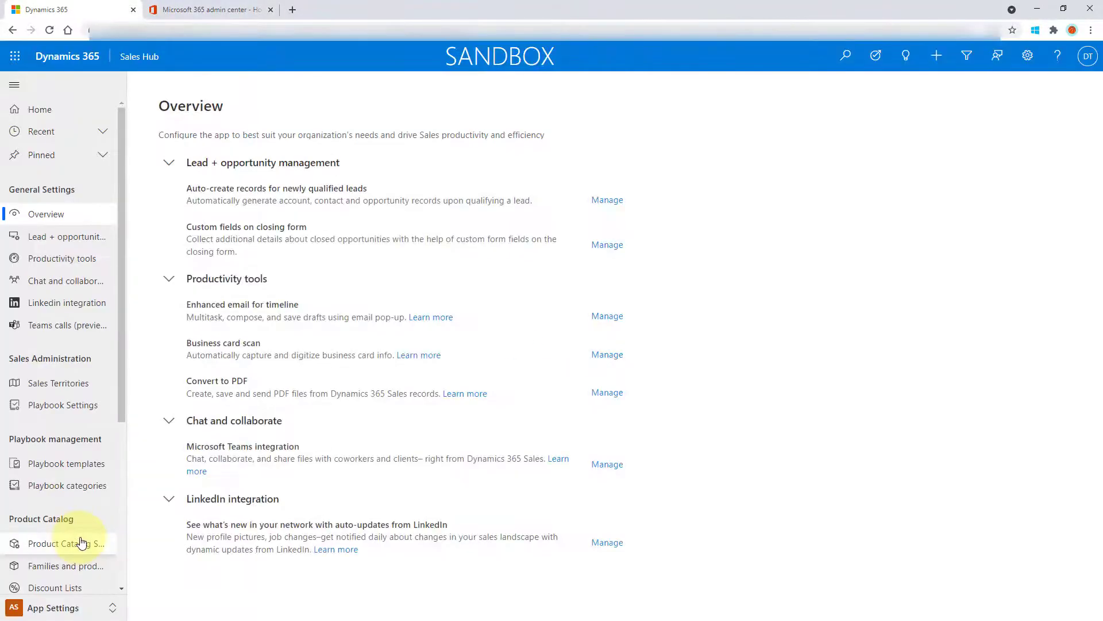
{"action": "mouse_move", "coordinate": [124, 381]}
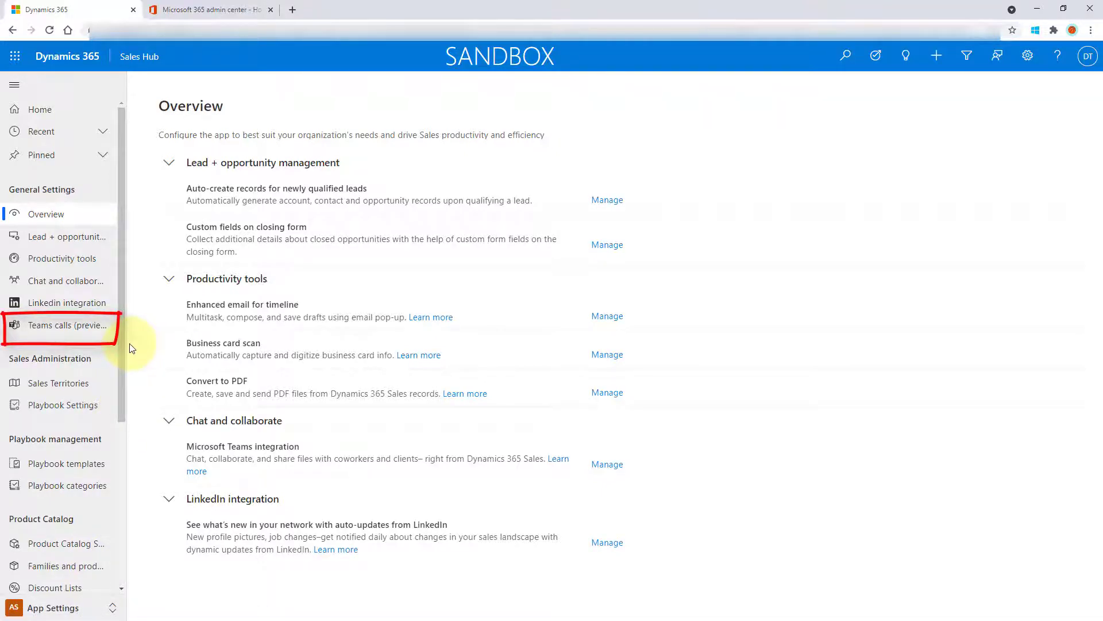
Step: Show the Teams calls (preview) settings page with its license prerequisite status
{"action": "left_click", "coordinate": [66, 326]}
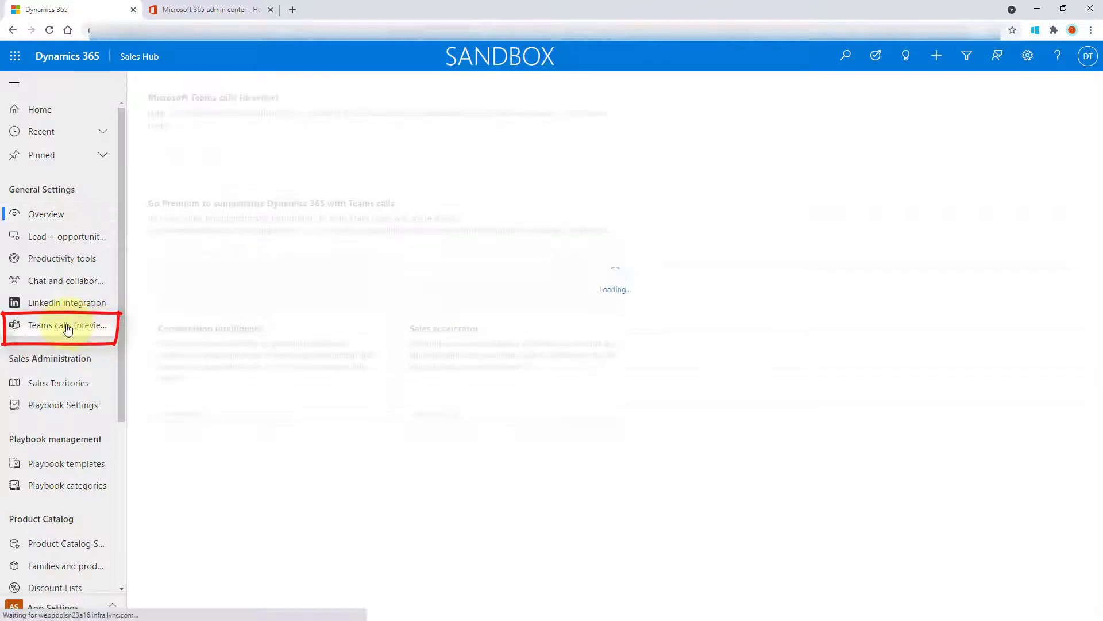
{"action": "left_click", "coordinate": [66, 325]}
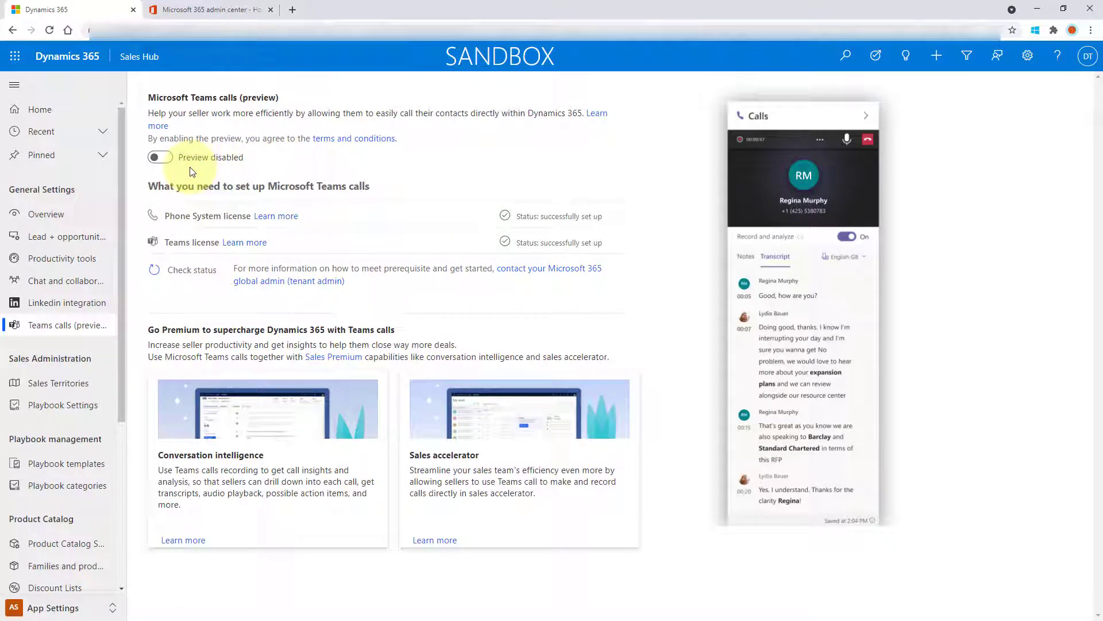
{"action": "mouse_move", "coordinate": [633, 315]}
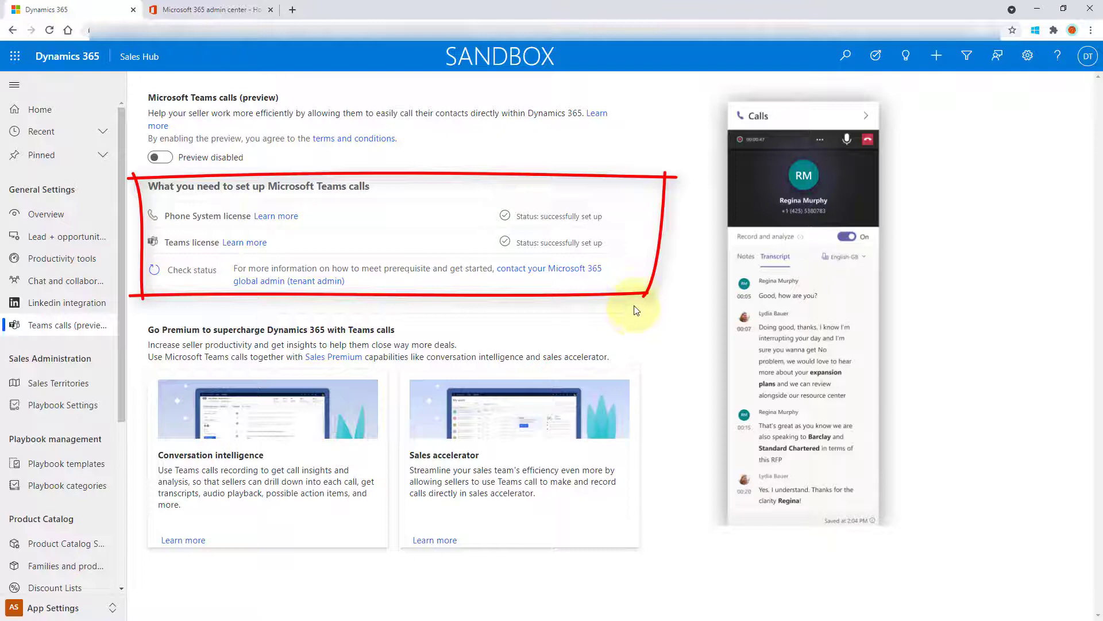
{"action": "mouse_move", "coordinate": [639, 310]}
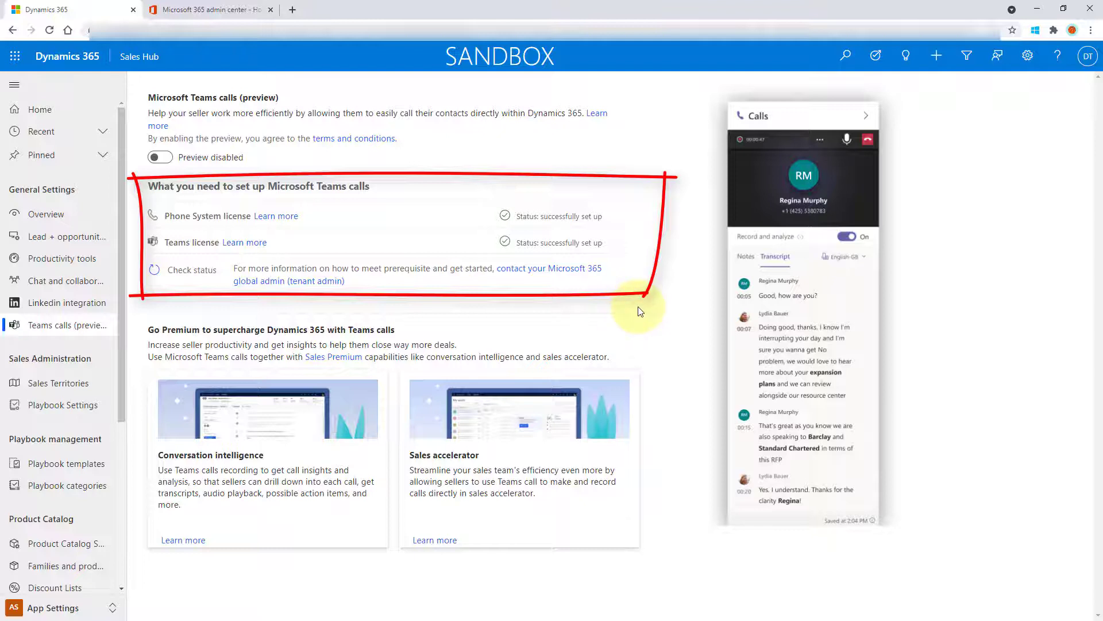
{"action": "mouse_move", "coordinate": [647, 313]}
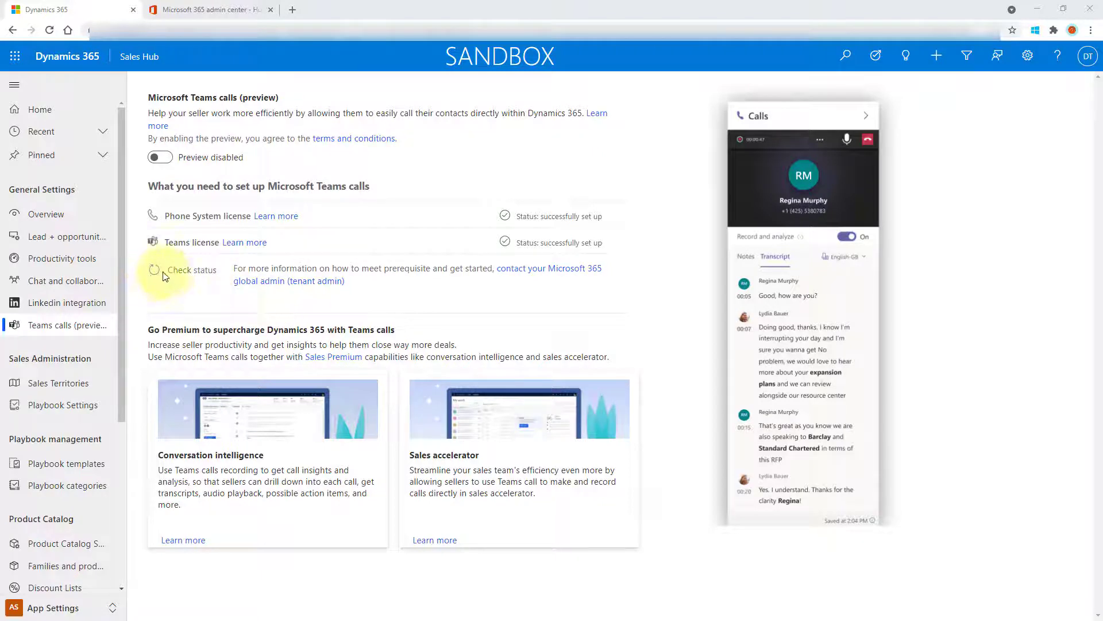
{"action": "mouse_move", "coordinate": [153, 274]}
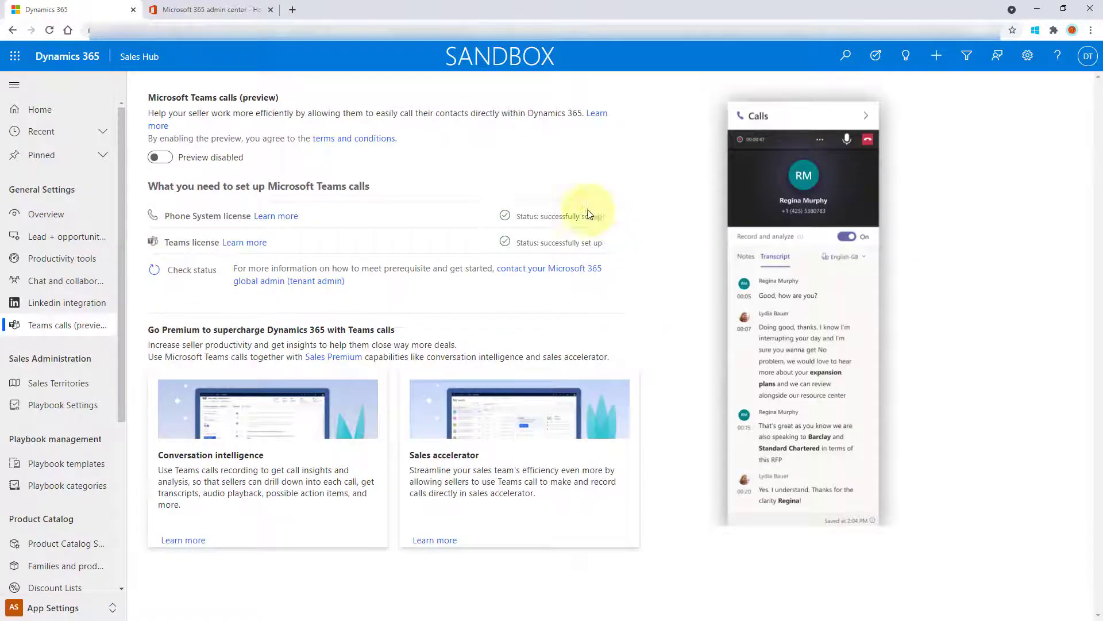
{"action": "mouse_move", "coordinate": [485, 331]}
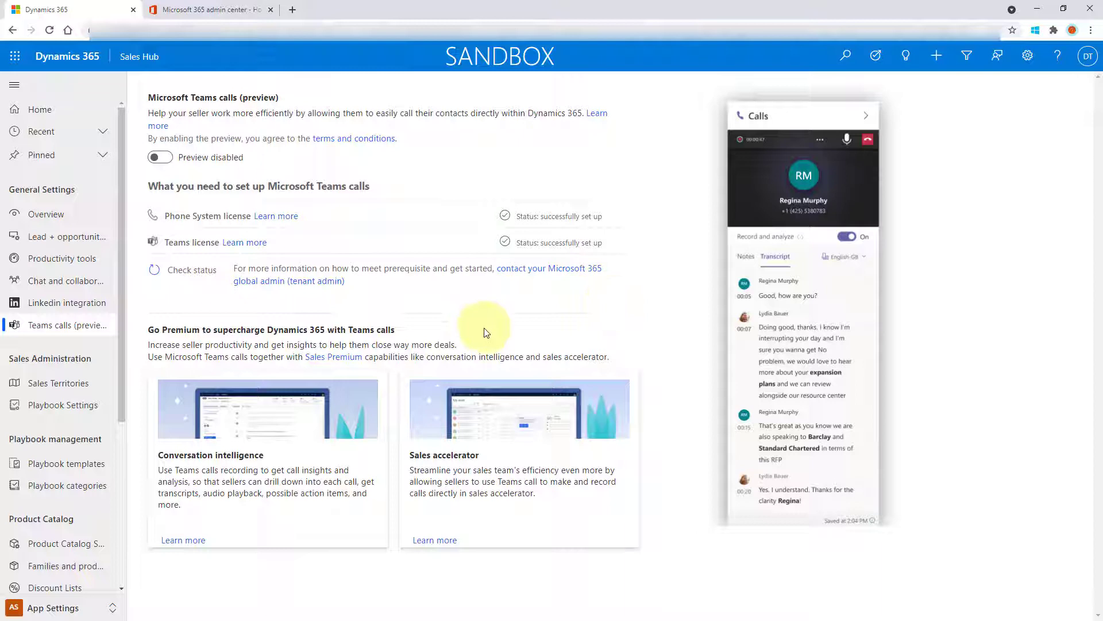
{"action": "mouse_move", "coordinate": [396, 179]}
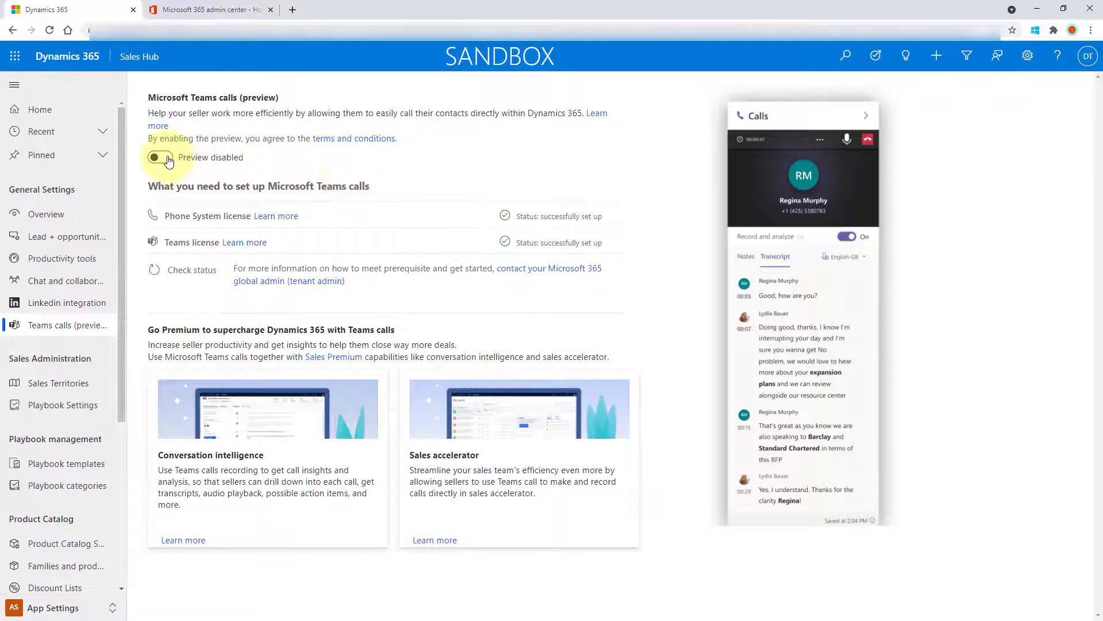
Step: Enable the Teams calls preview and choose Specific security roles
{"action": "left_click", "coordinate": [160, 145]}
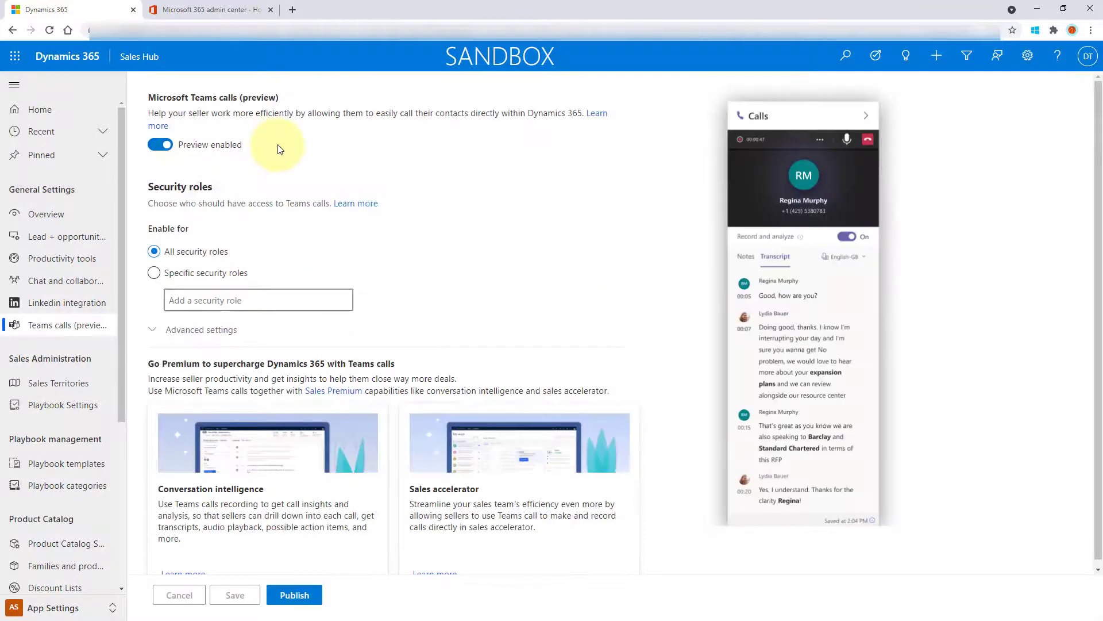
{"action": "mouse_move", "coordinate": [494, 196]}
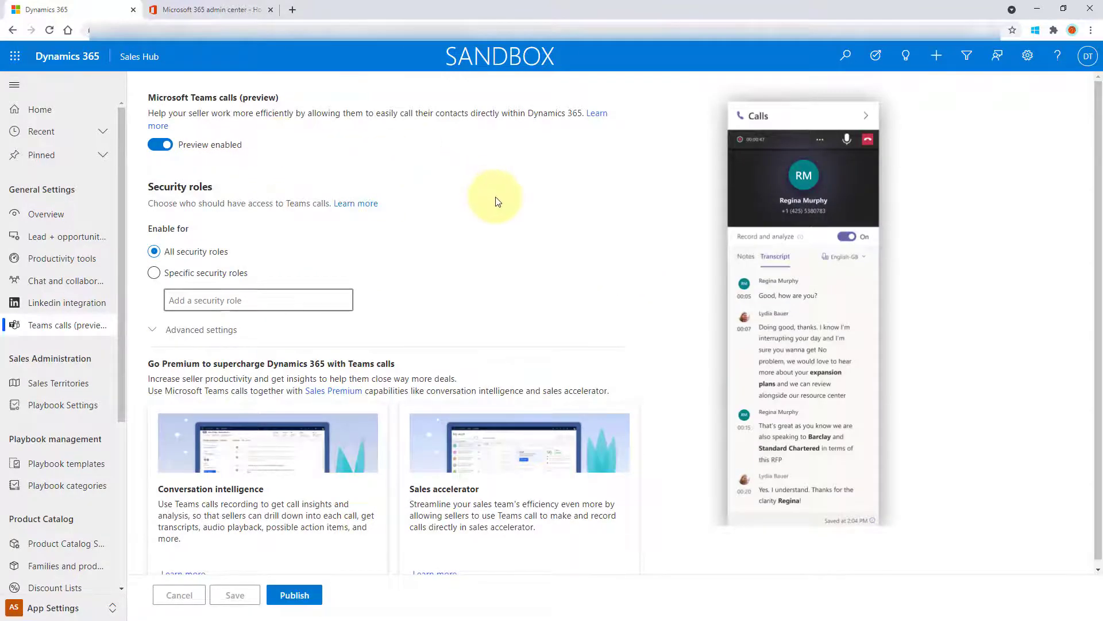
{"action": "mouse_move", "coordinate": [262, 221]}
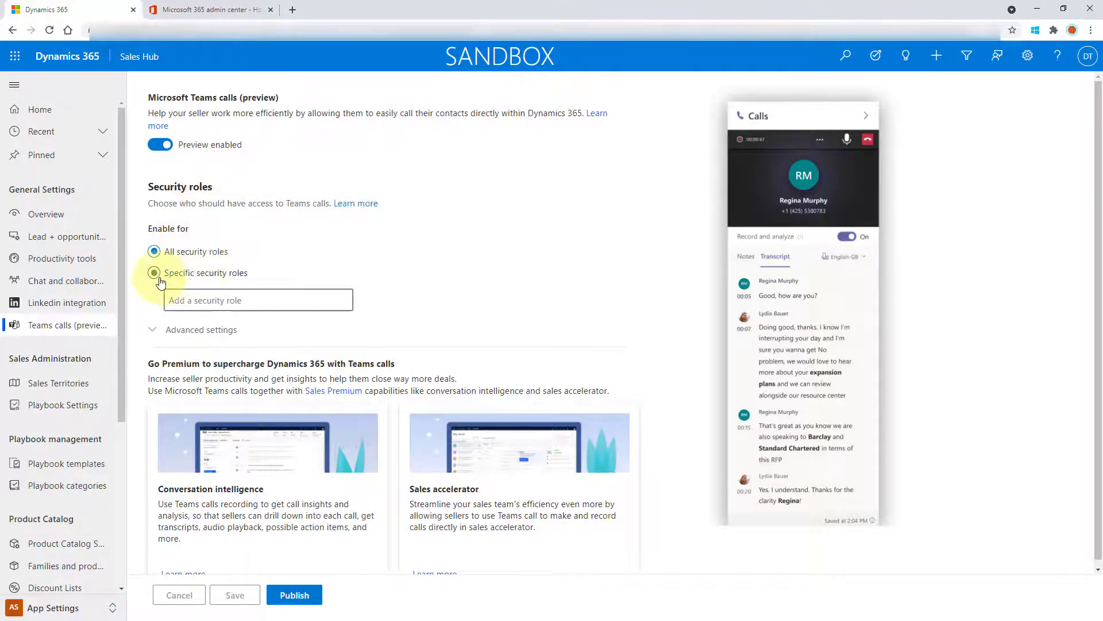
{"action": "left_click", "coordinate": [154, 273]}
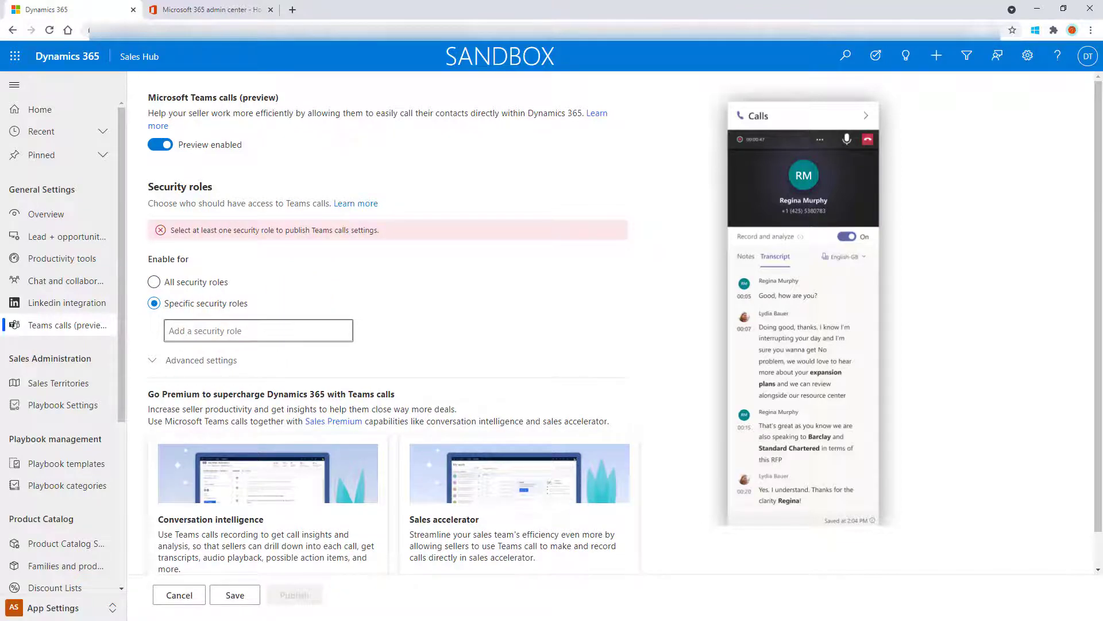
{"action": "mouse_move", "coordinate": [640, 386]}
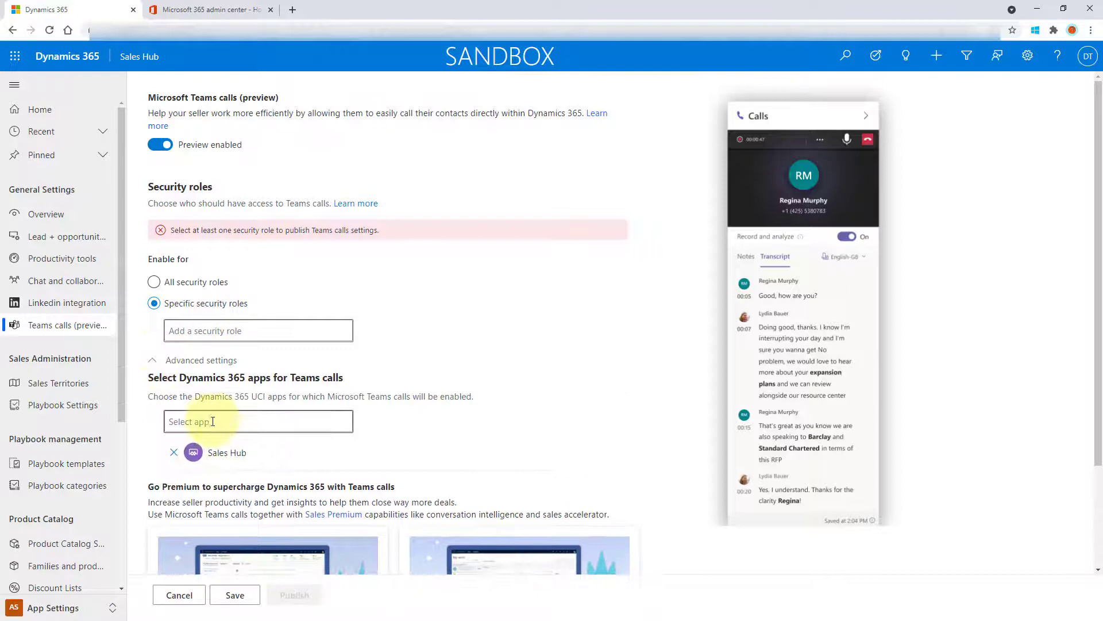
Step: Keep Sales Hub as the app, choose All security roles, and publish the Teams calls settings
{"action": "left_click", "coordinate": [257, 420]}
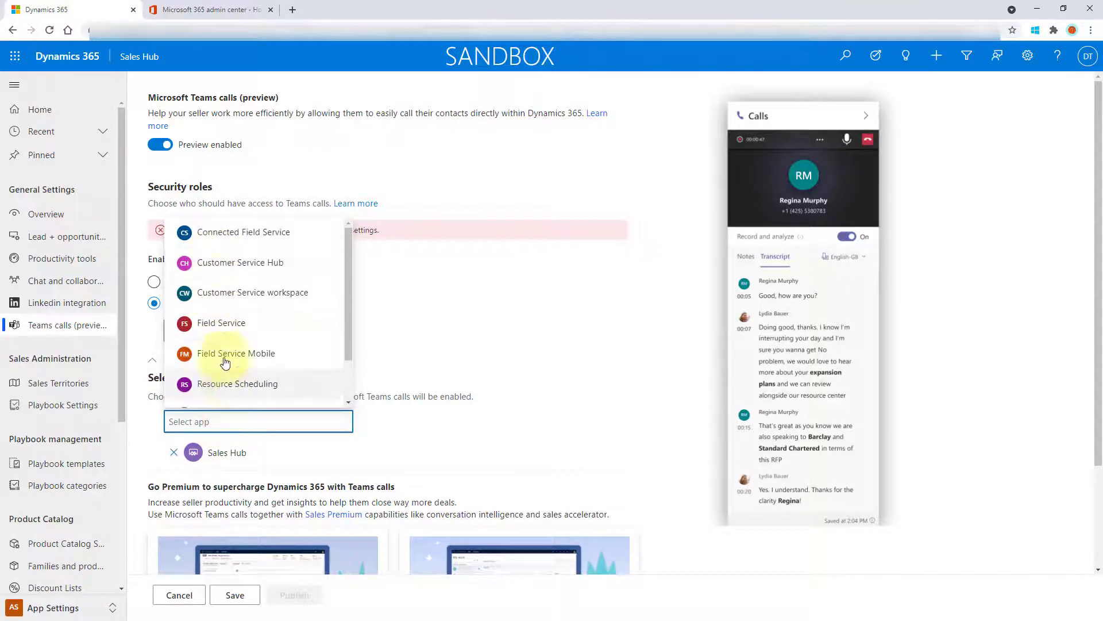
{"action": "mouse_move", "coordinate": [384, 429]}
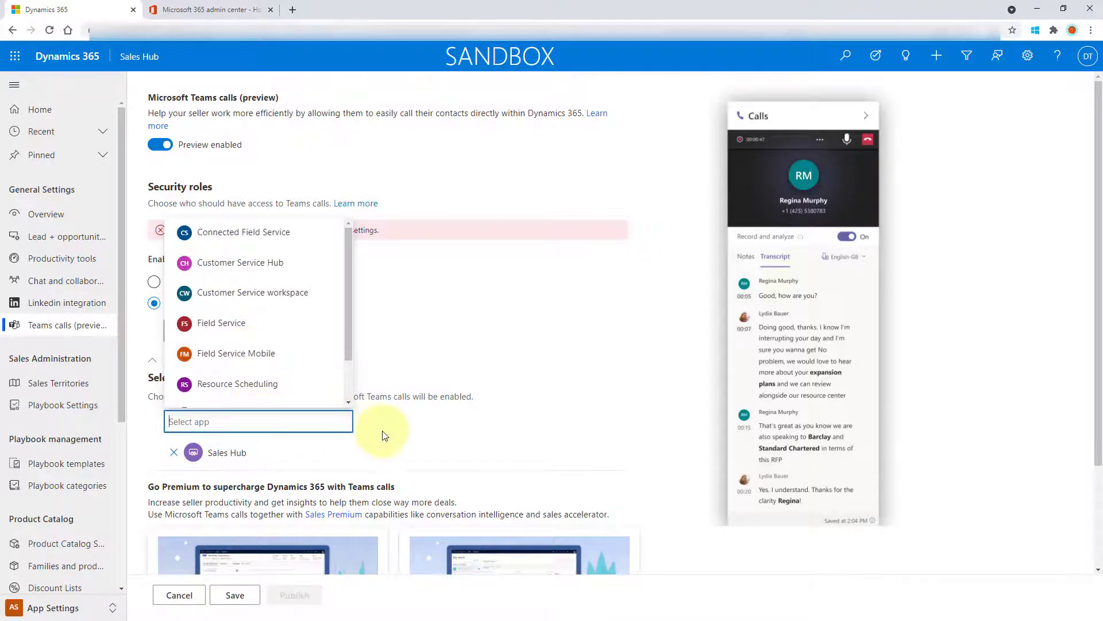
{"action": "left_click", "coordinate": [372, 426]}
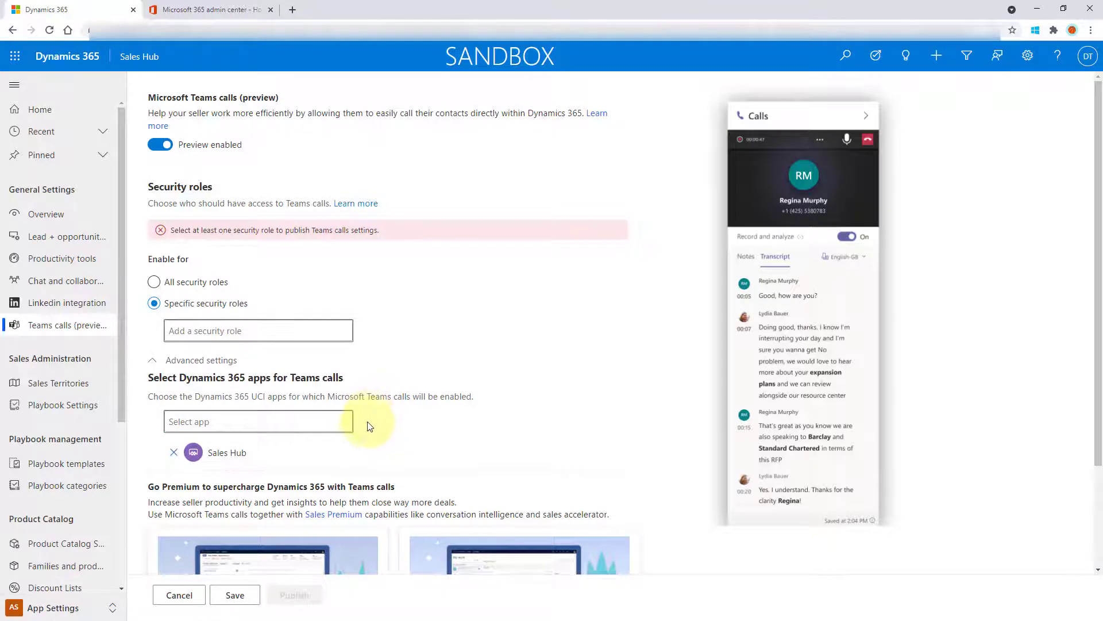
{"action": "mouse_move", "coordinate": [411, 434]}
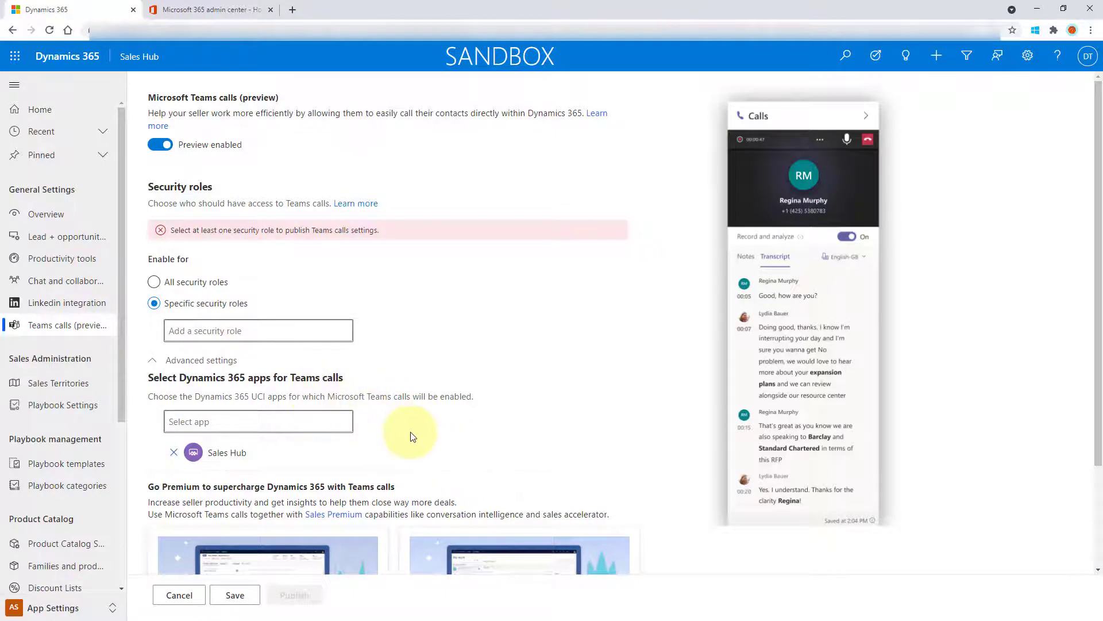
{"action": "mouse_move", "coordinate": [412, 442]}
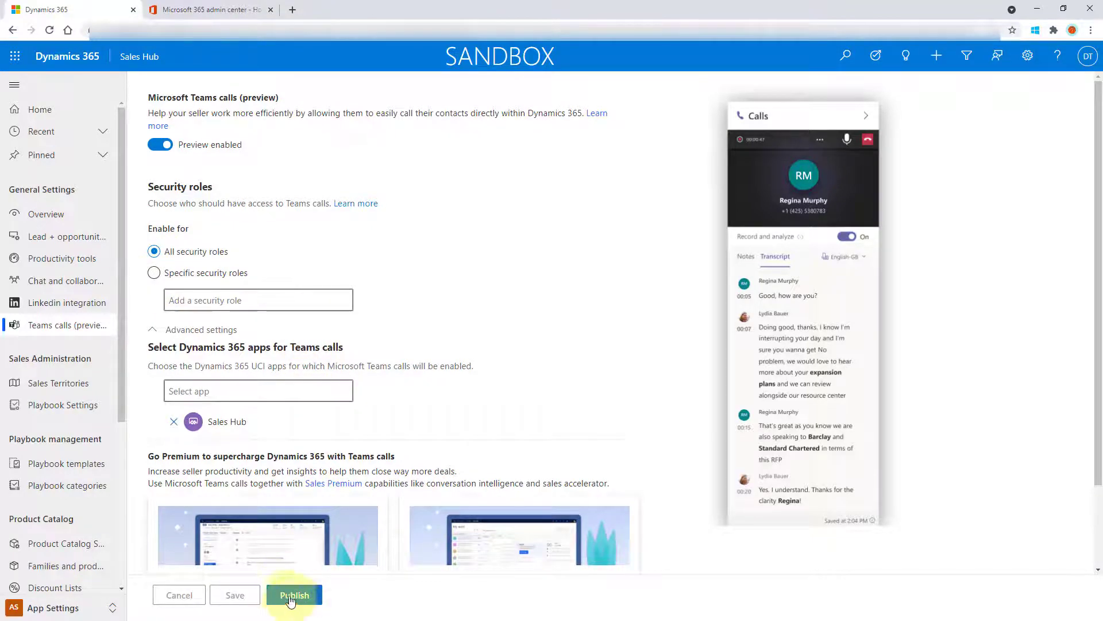
{"action": "mouse_move", "coordinate": [293, 594]}
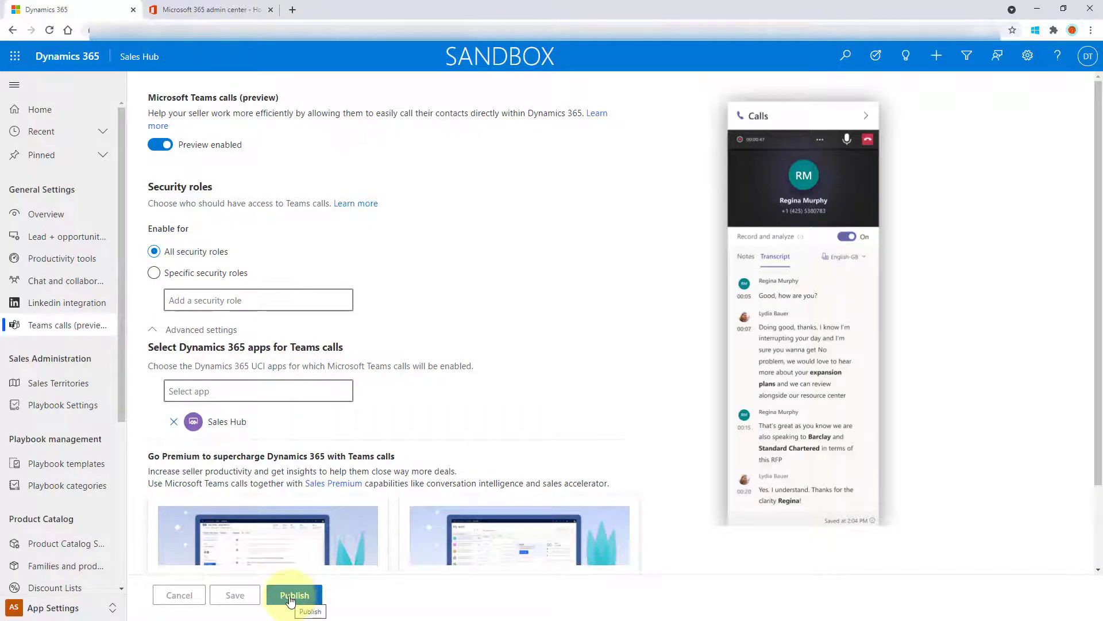
{"action": "left_click", "coordinate": [294, 594]}
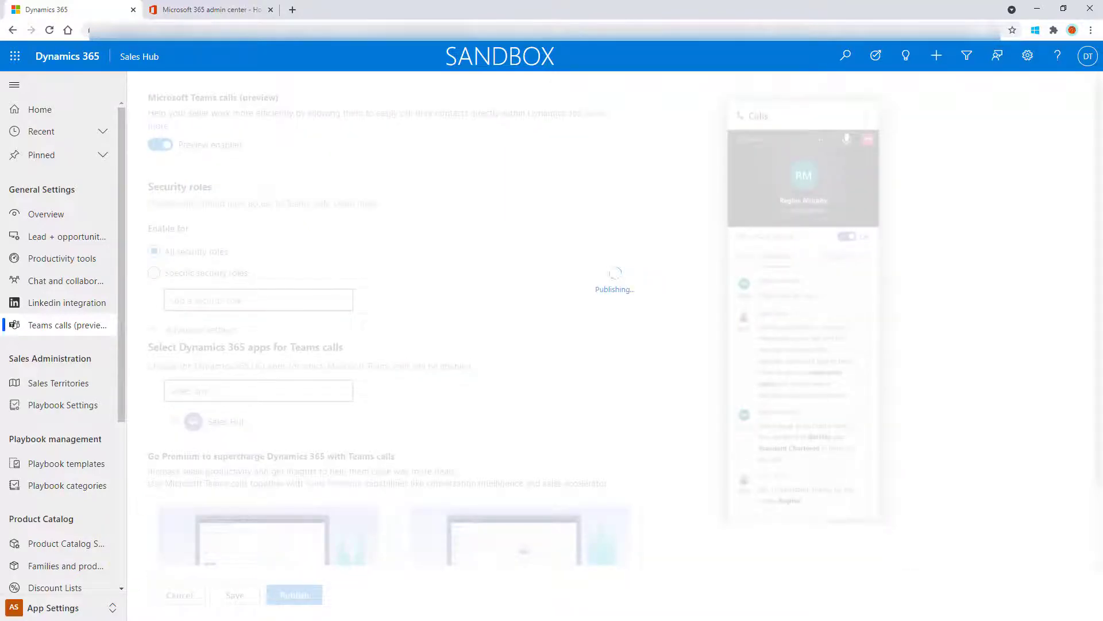
Step: Let publishing finish with the success banner, then reload the browser page
{"action": "left_click", "coordinate": [294, 594]}
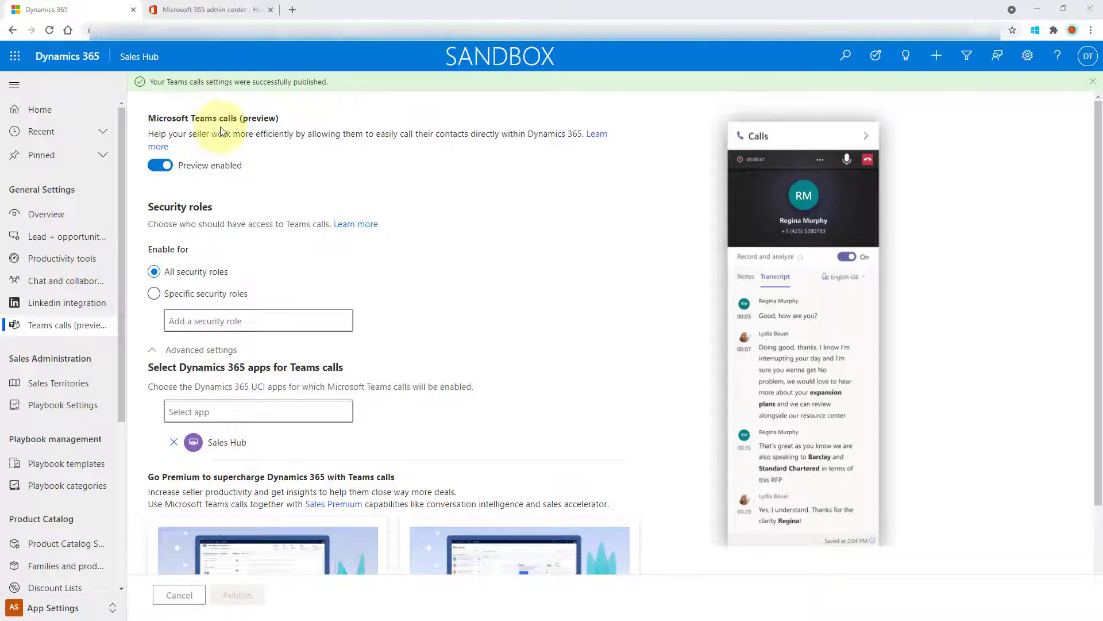
{"action": "mouse_move", "coordinate": [49, 30]}
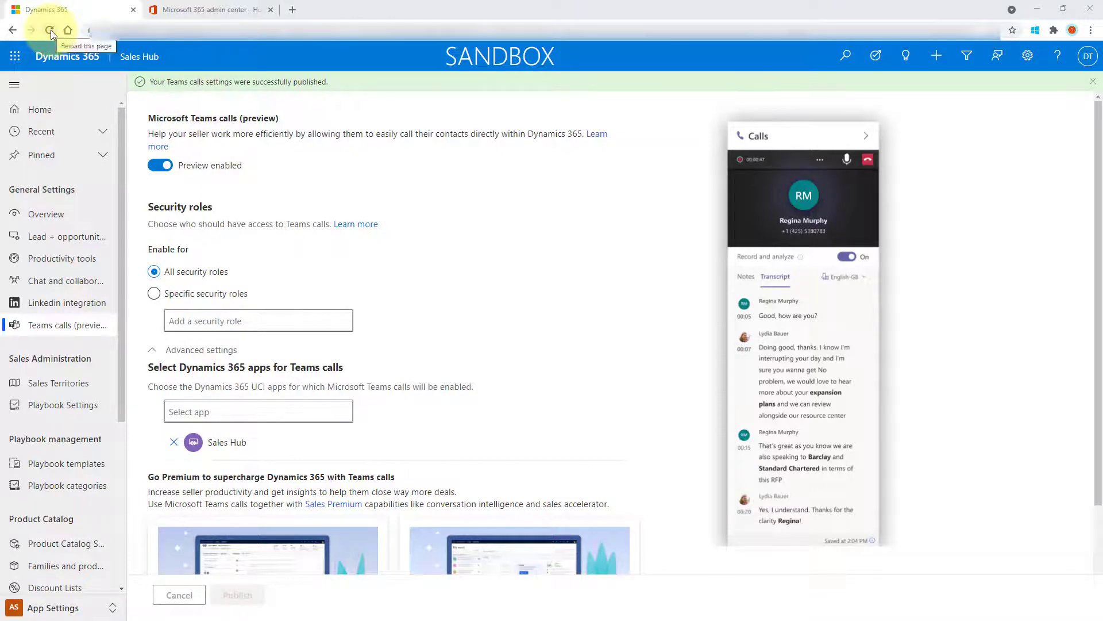
{"action": "left_click", "coordinate": [49, 30]}
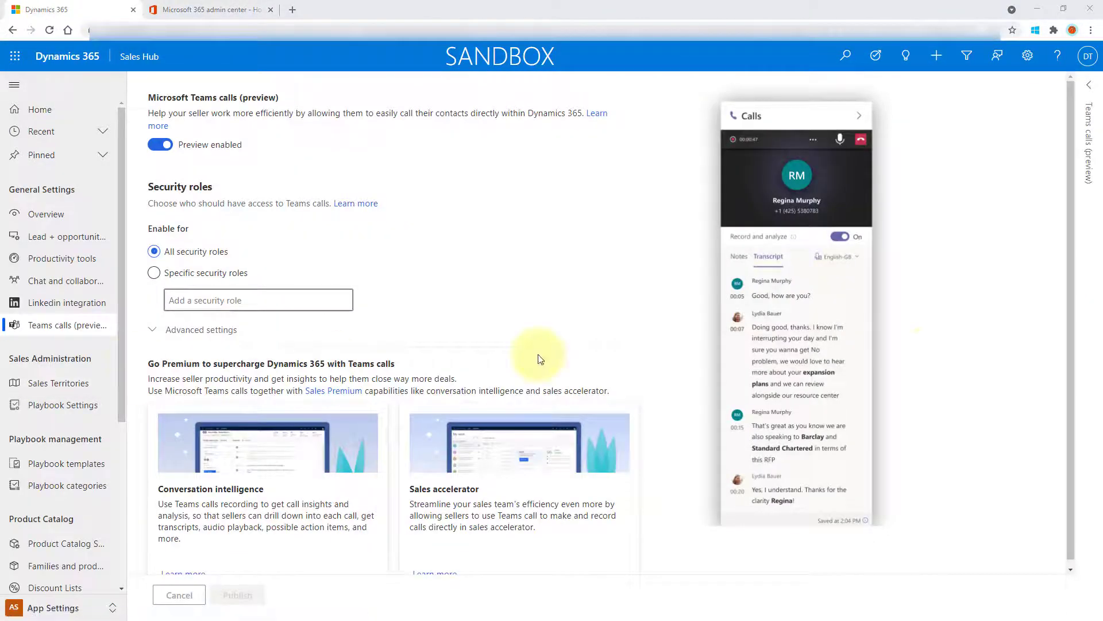
{"action": "mouse_move", "coordinate": [1089, 92]}
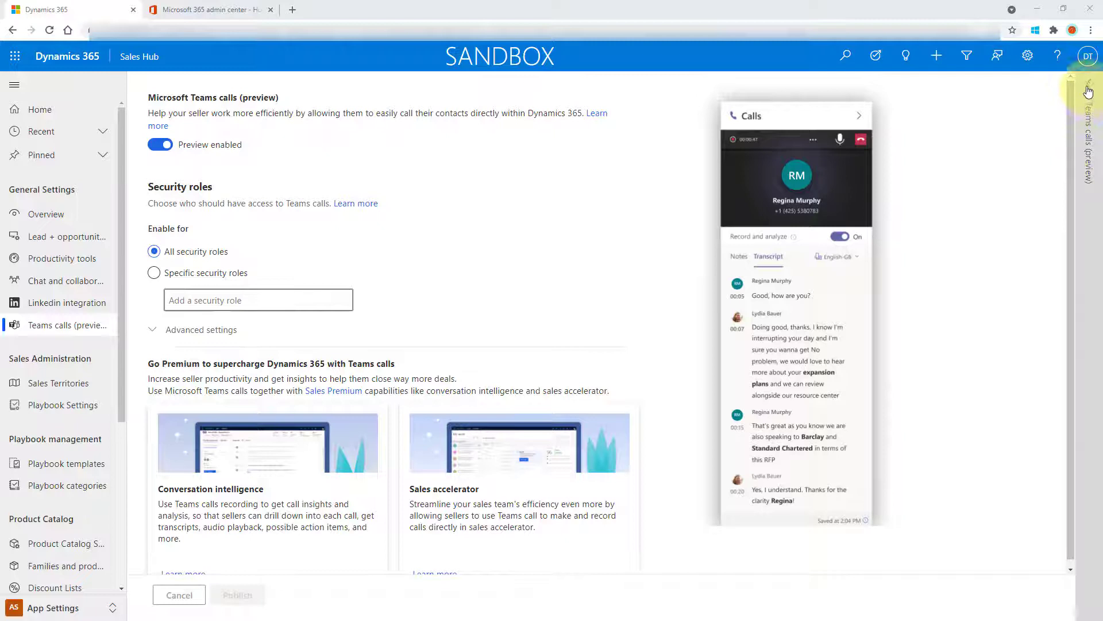
Step: Dock the Teams calls dialer pane on the right and switch to the Sales area
{"action": "left_click", "coordinate": [1088, 92]}
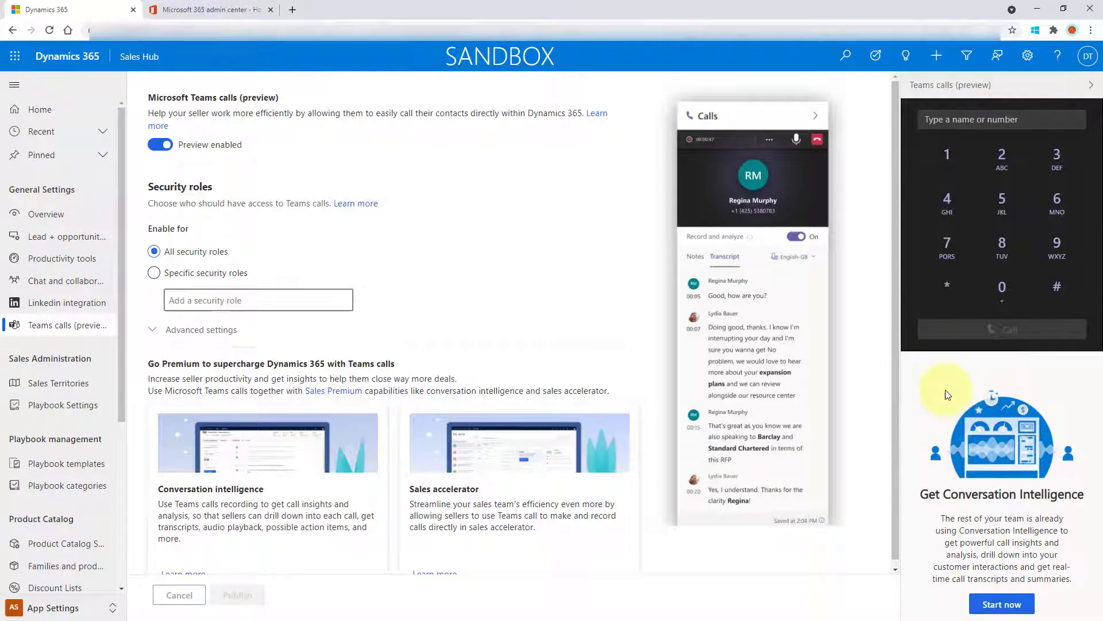
{"action": "left_click", "coordinate": [53, 606]}
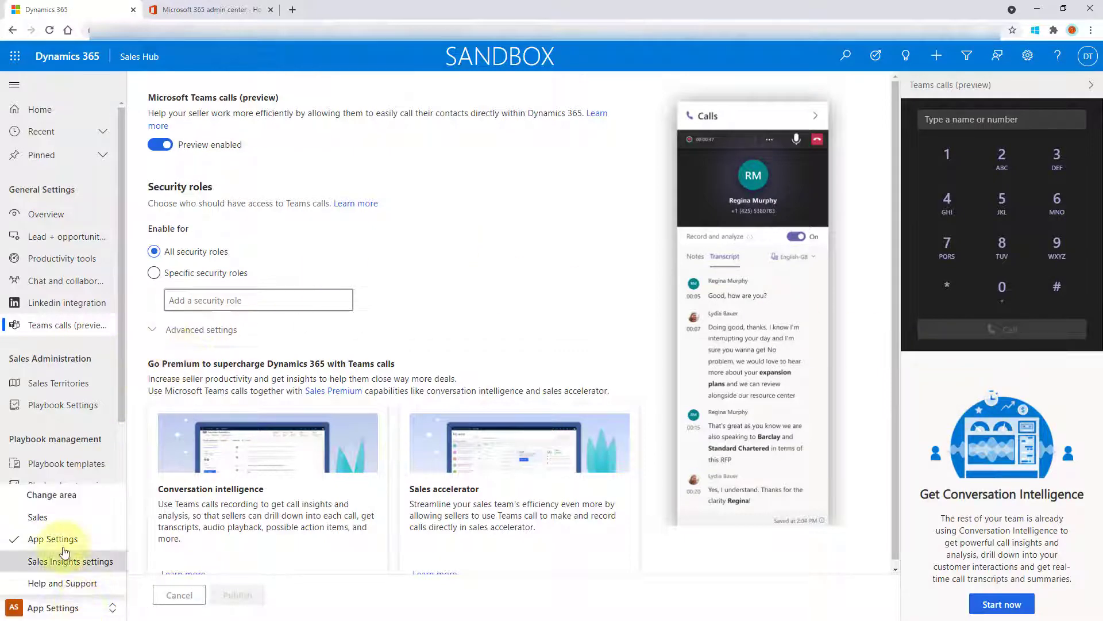
{"action": "left_click", "coordinate": [36, 516]}
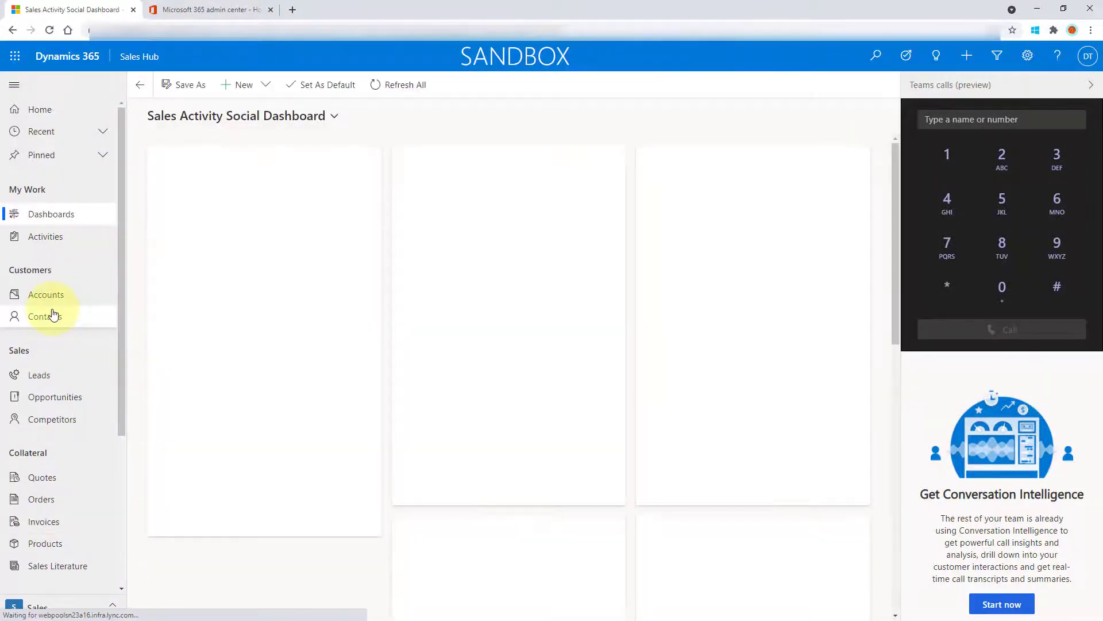
Step: Open Jim Glynn (sample) from My Active Contacts with the Teams calls pane alongside
{"action": "left_click", "coordinate": [45, 317]}
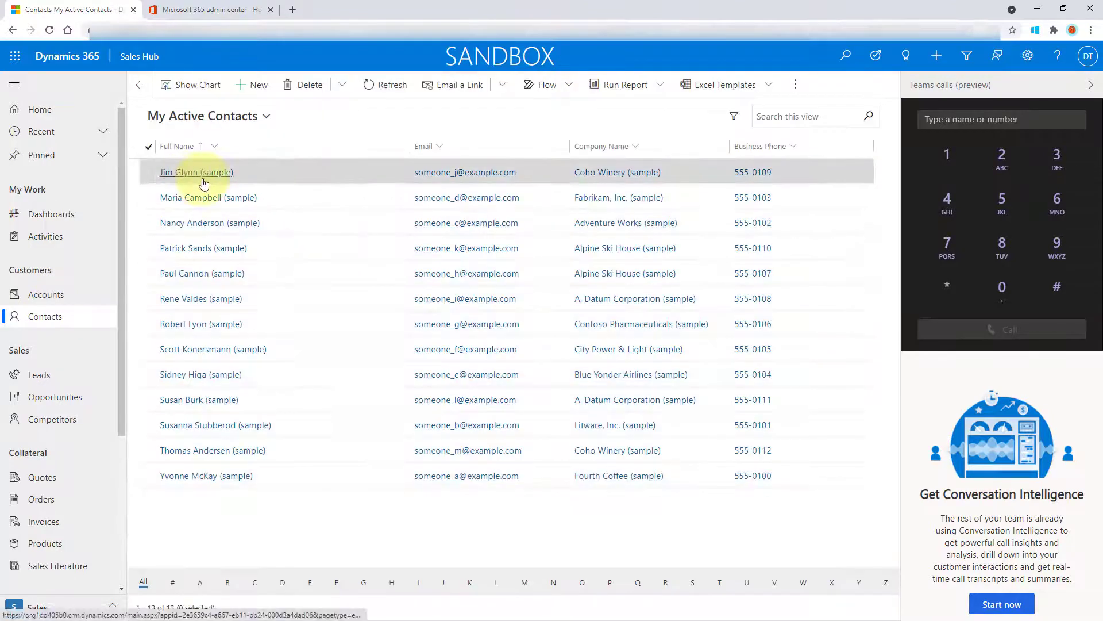
{"action": "left_click", "coordinate": [197, 172]}
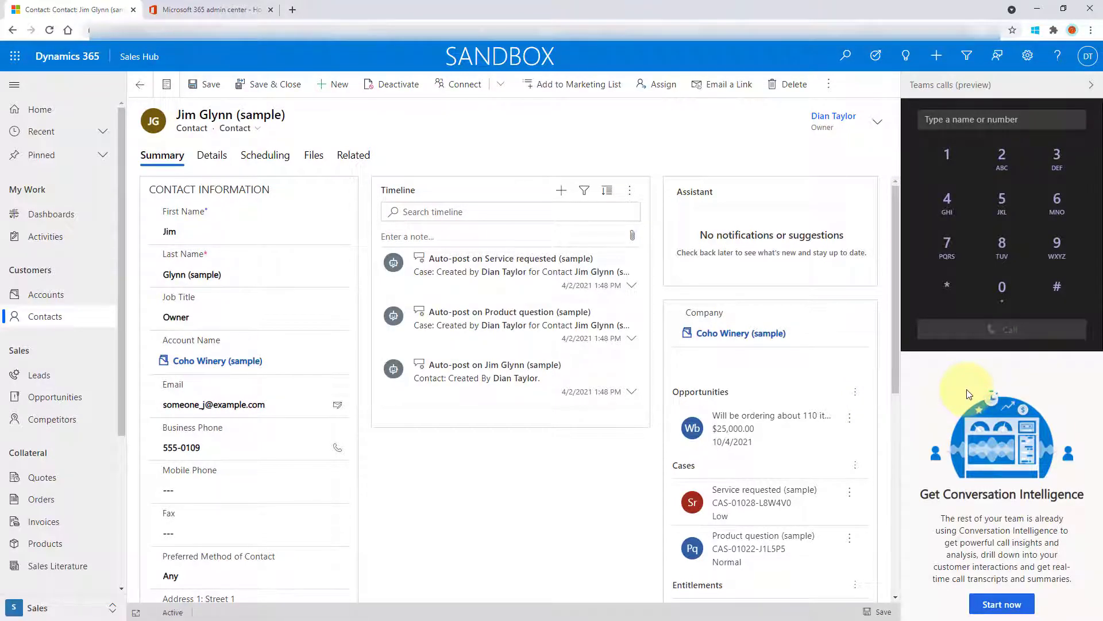
{"action": "left_click", "coordinate": [36, 607]}
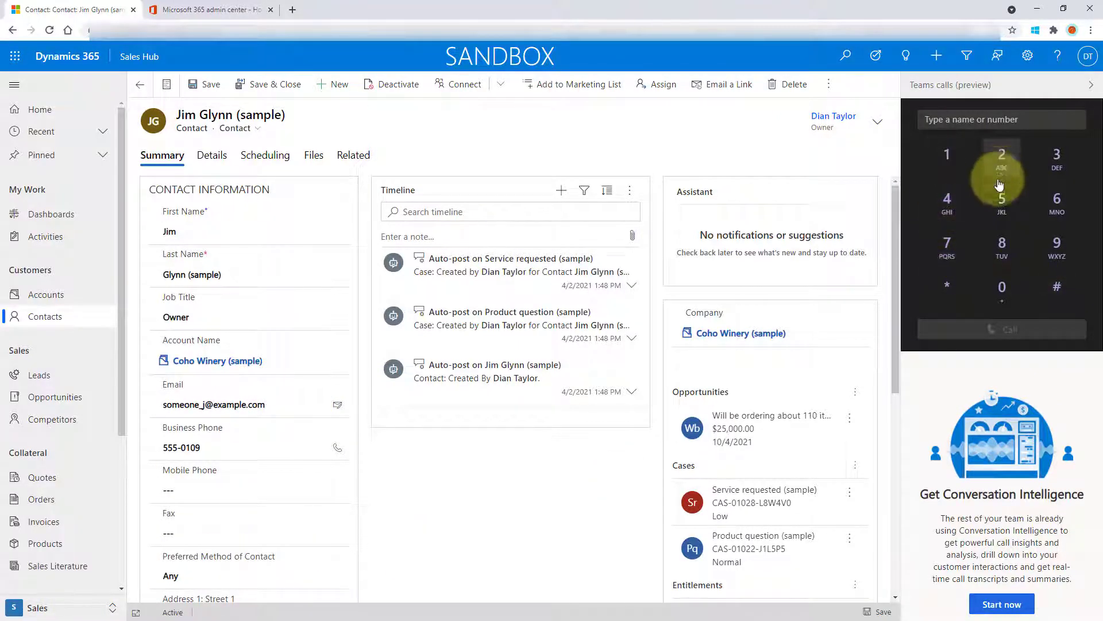
{"action": "left_click", "coordinate": [1001, 197]}
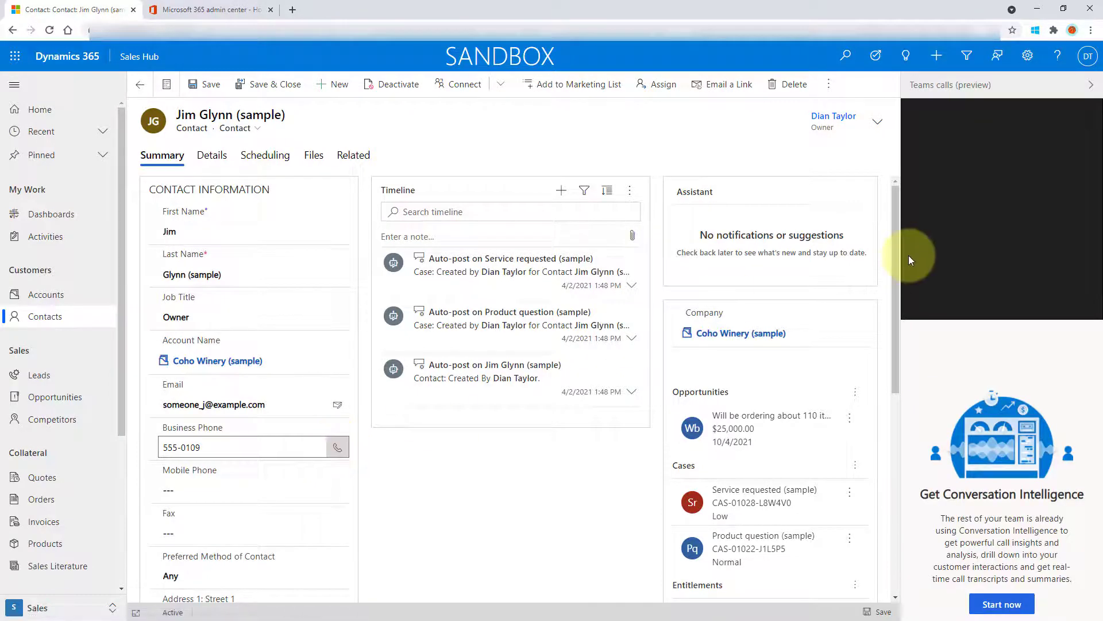
Step: Call Jim Glynn's business phone 555-0109 from the record, then leave the call
{"action": "left_click", "coordinate": [337, 447]}
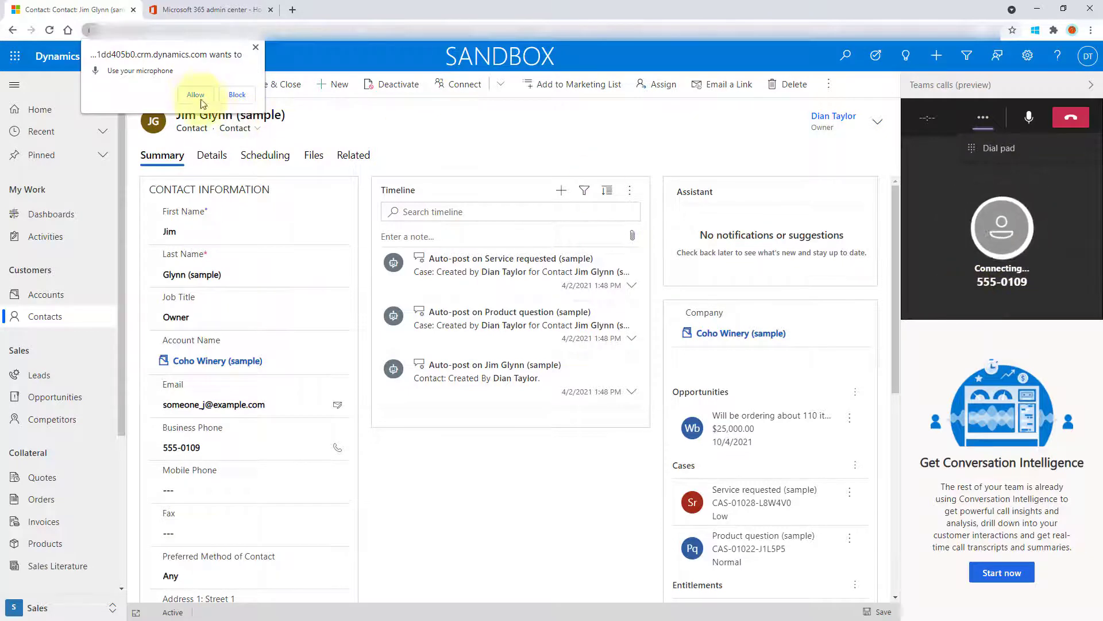
{"action": "mouse_move", "coordinate": [729, 179]}
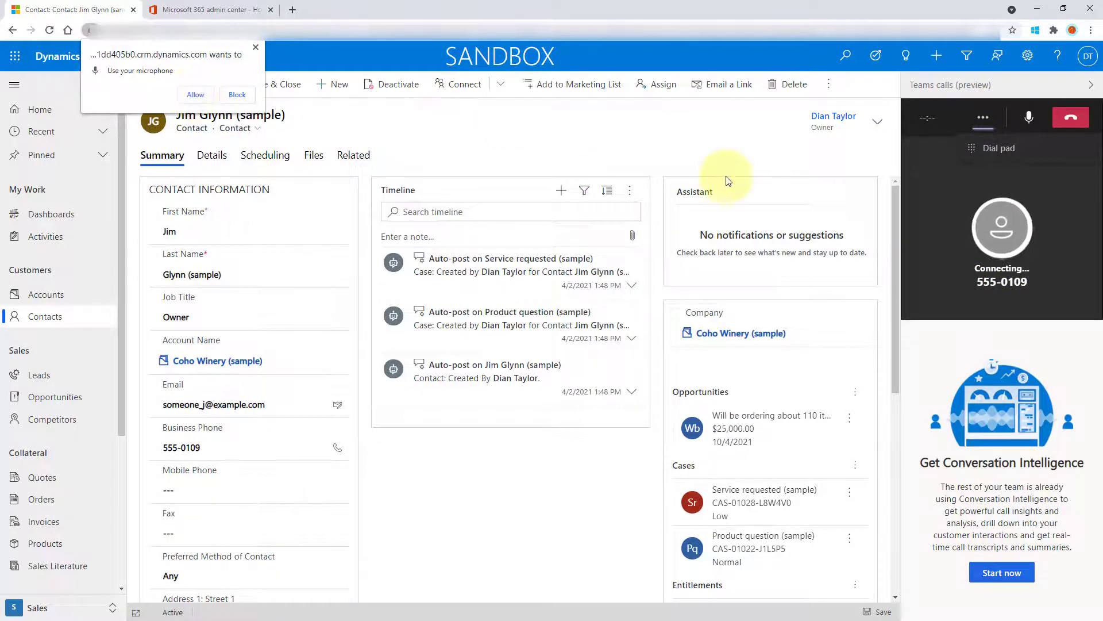
{"action": "mouse_move", "coordinate": [1070, 117]}
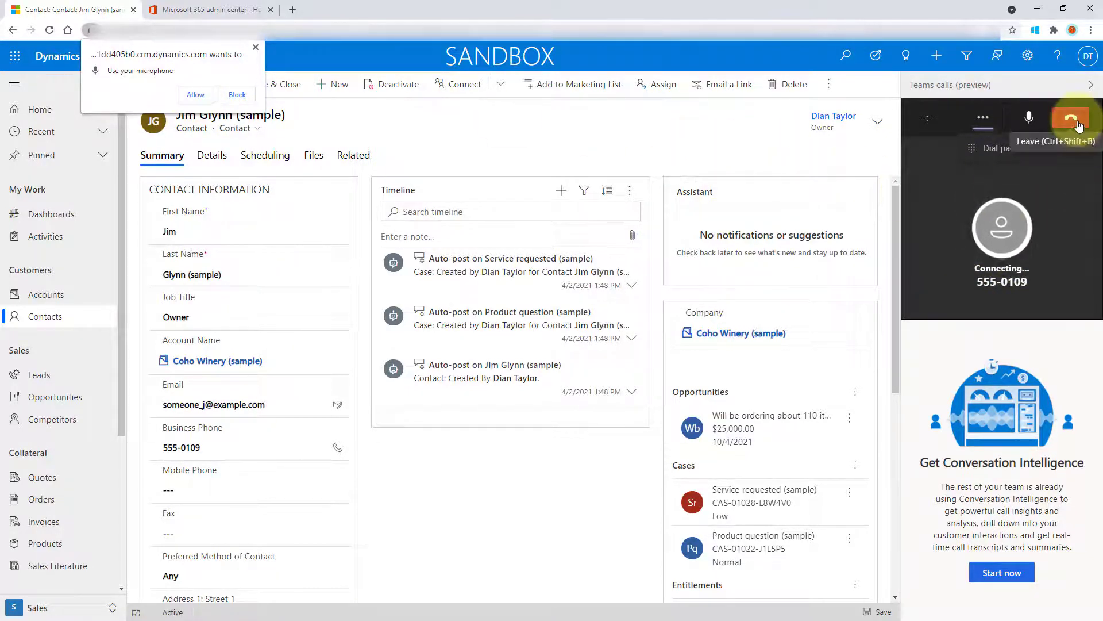
{"action": "left_click", "coordinate": [1071, 117]}
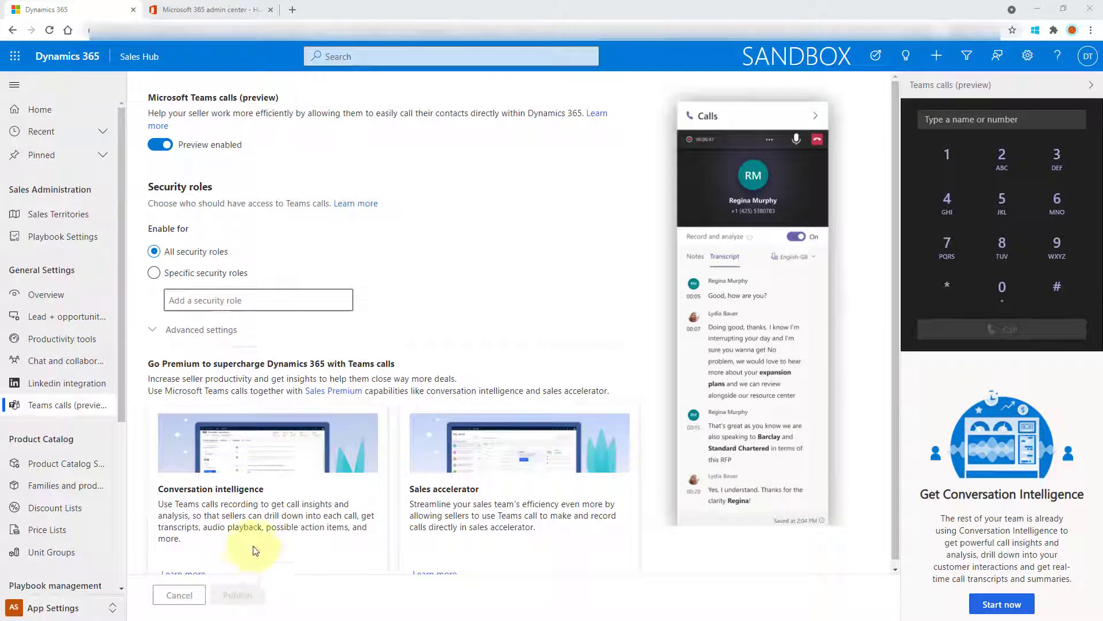
{"action": "mouse_move", "coordinate": [1036, 414]}
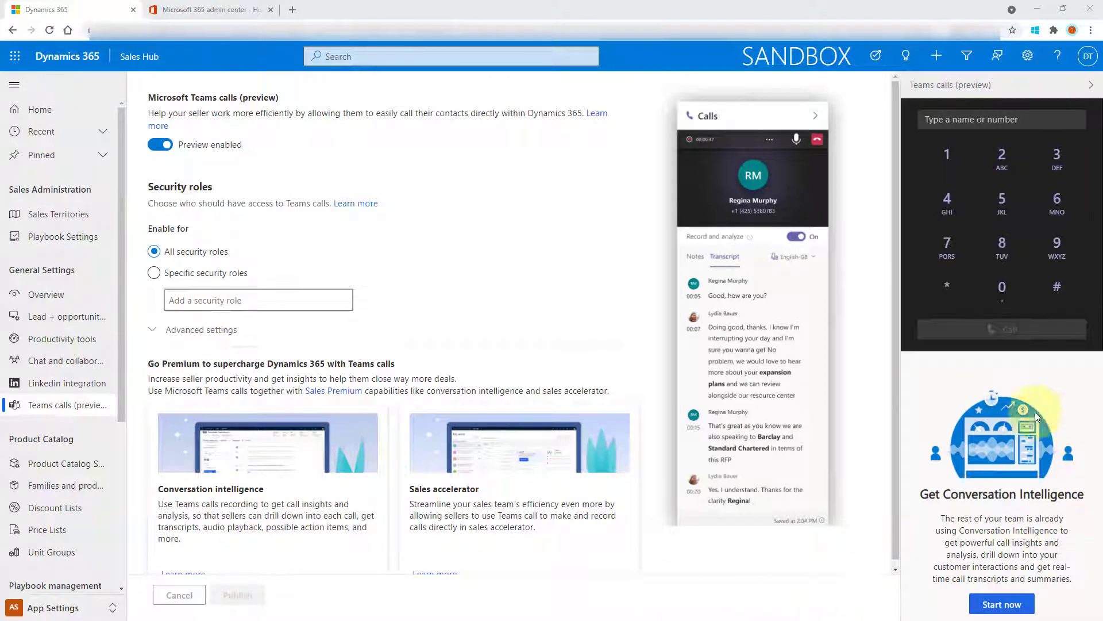
{"action": "mouse_move", "coordinate": [842, 474]}
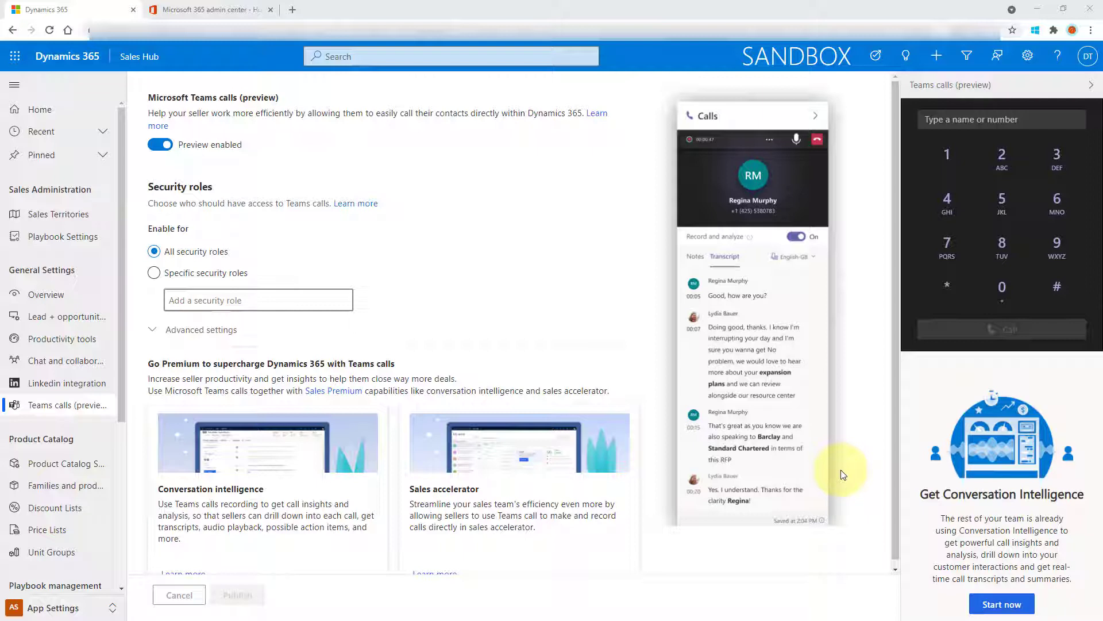
{"action": "mouse_move", "coordinate": [115, 550]}
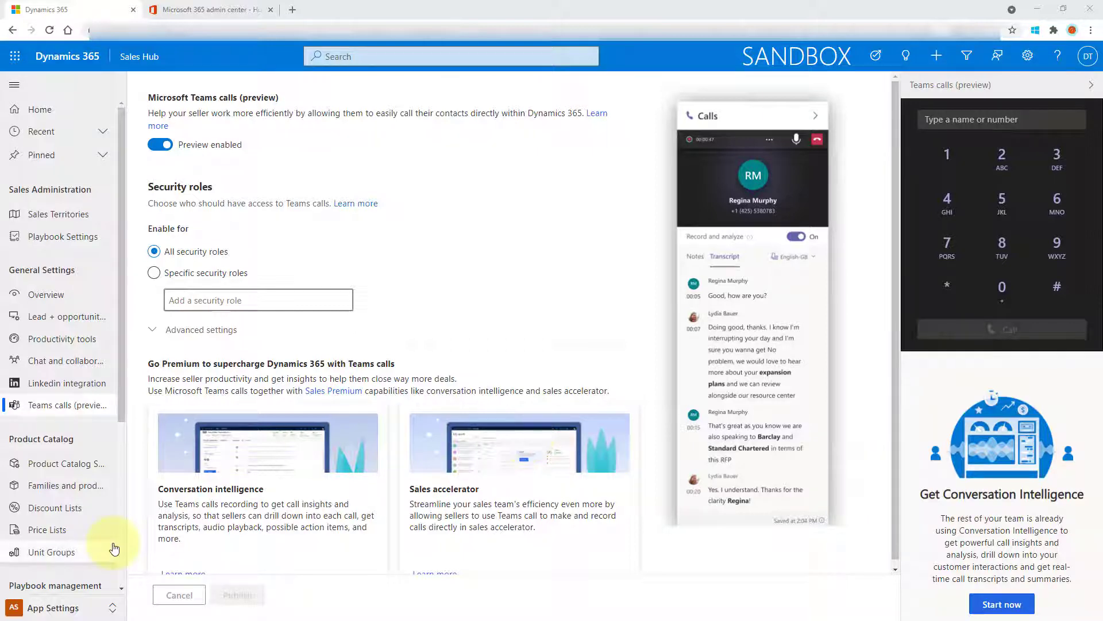
Step: Switch the app area from Teams calls settings to Sales Insights settings
{"action": "left_click", "coordinate": [53, 607]}
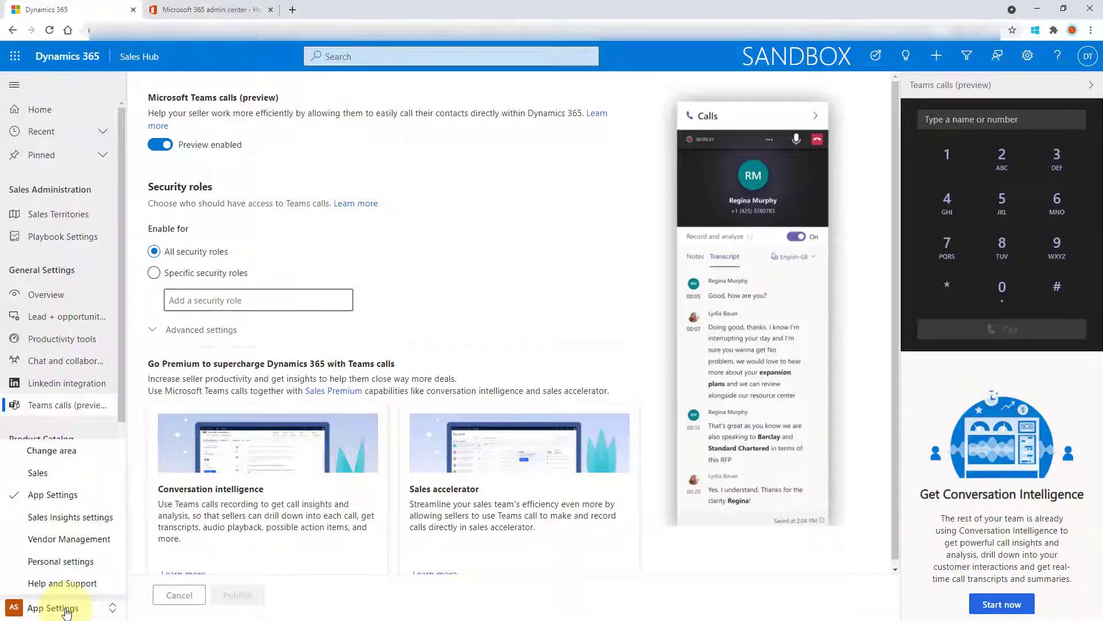
{"action": "mouse_move", "coordinate": [70, 516]}
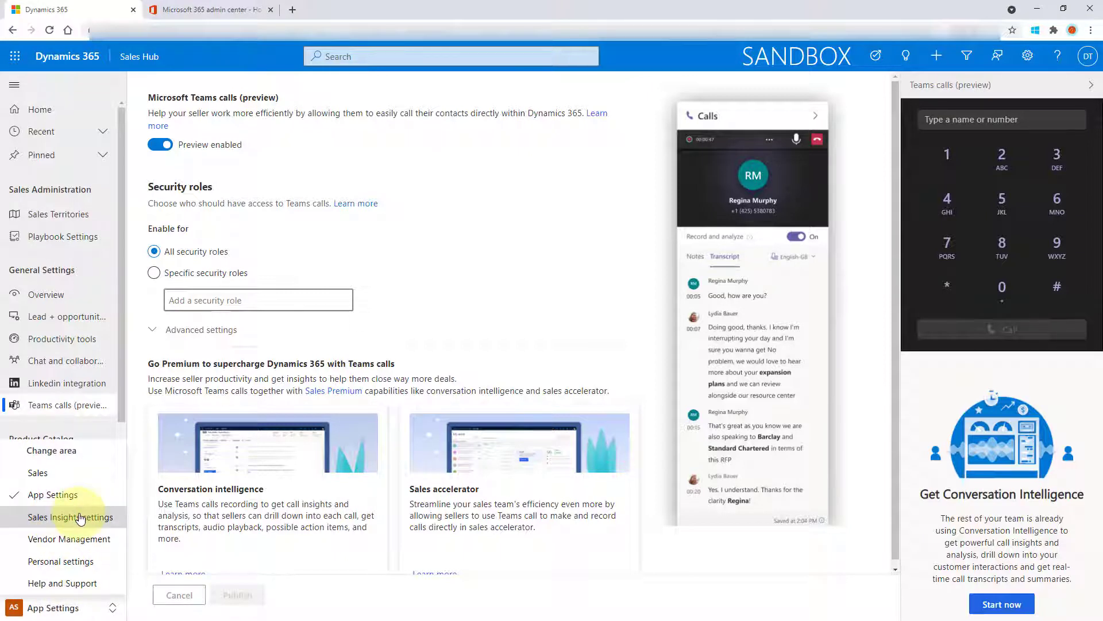
{"action": "left_click", "coordinate": [70, 516]}
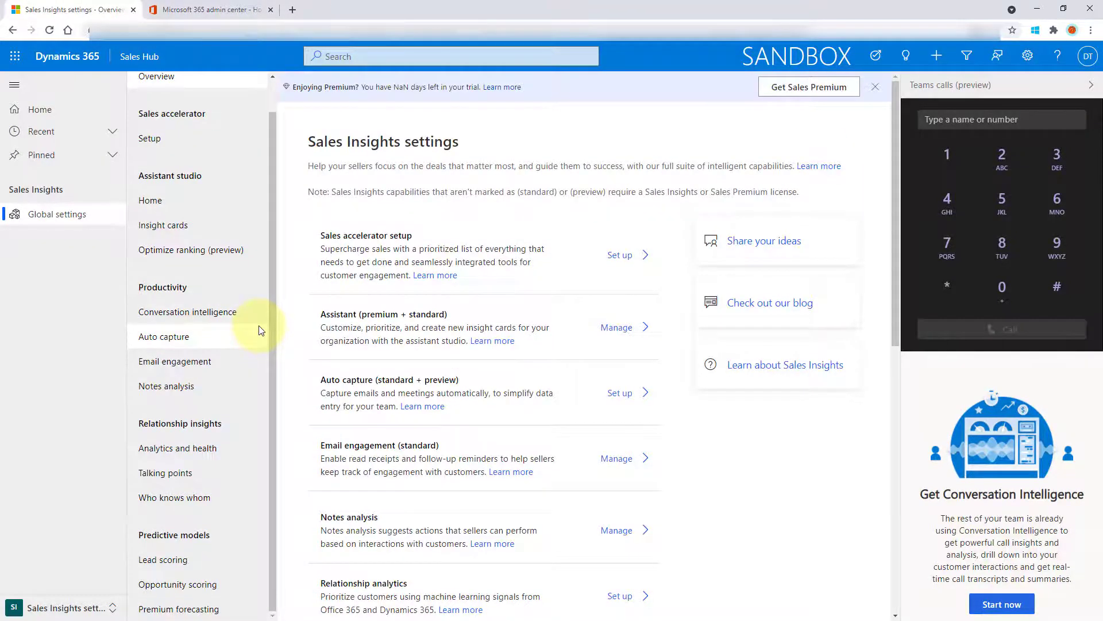
Step: Select Productivity > Conversation intelligence to load its settings page
{"action": "left_click", "coordinate": [187, 311]}
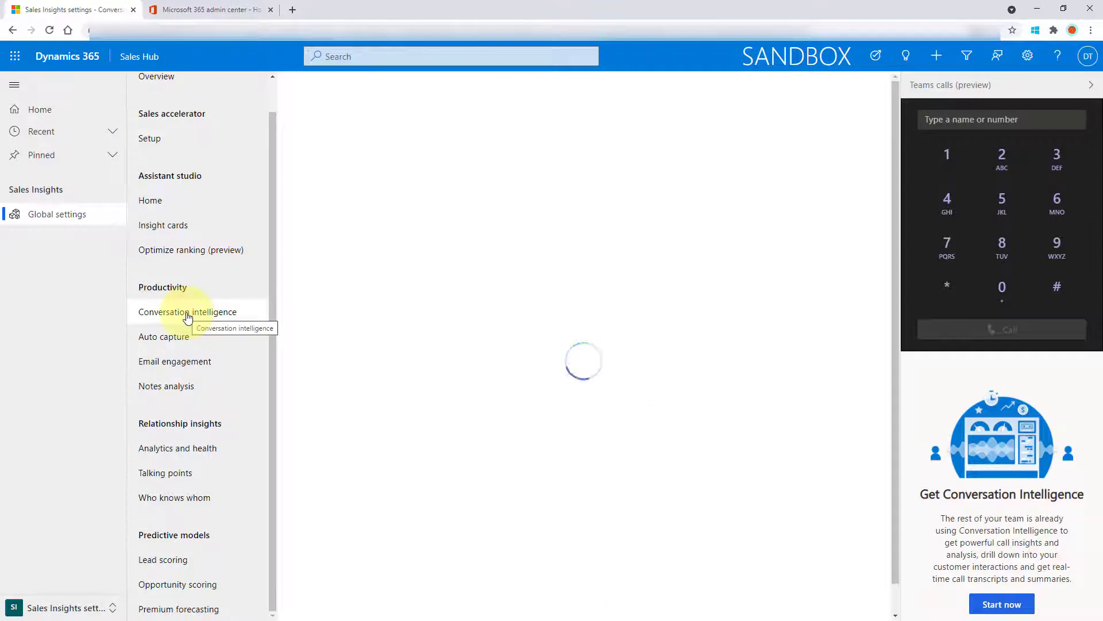
{"action": "left_click", "coordinate": [186, 311]}
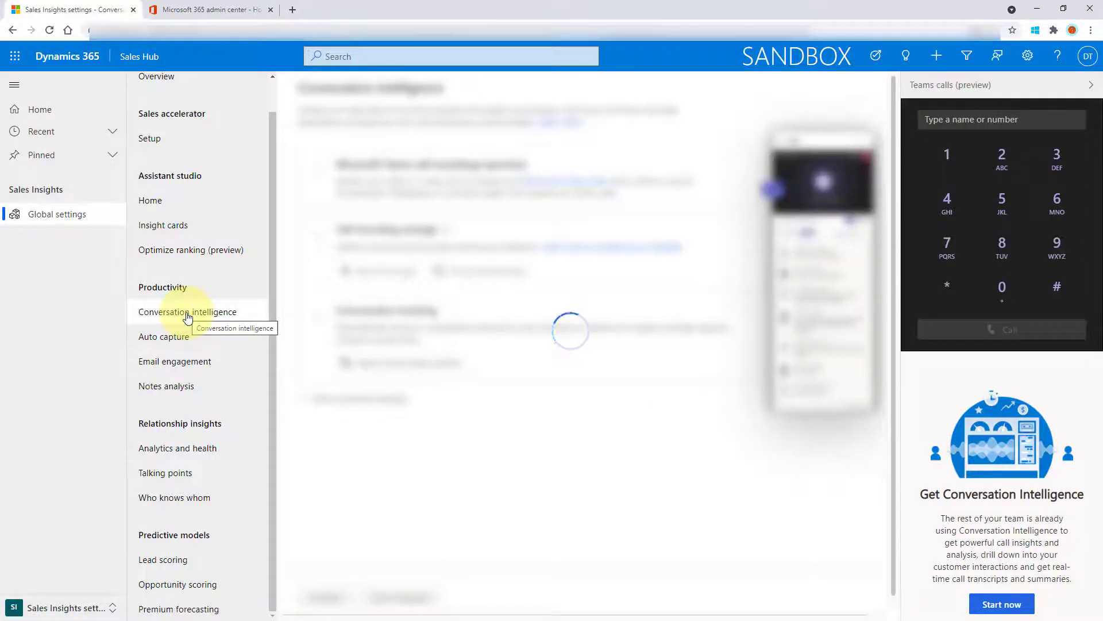
{"action": "mouse_move", "coordinate": [786, 475]}
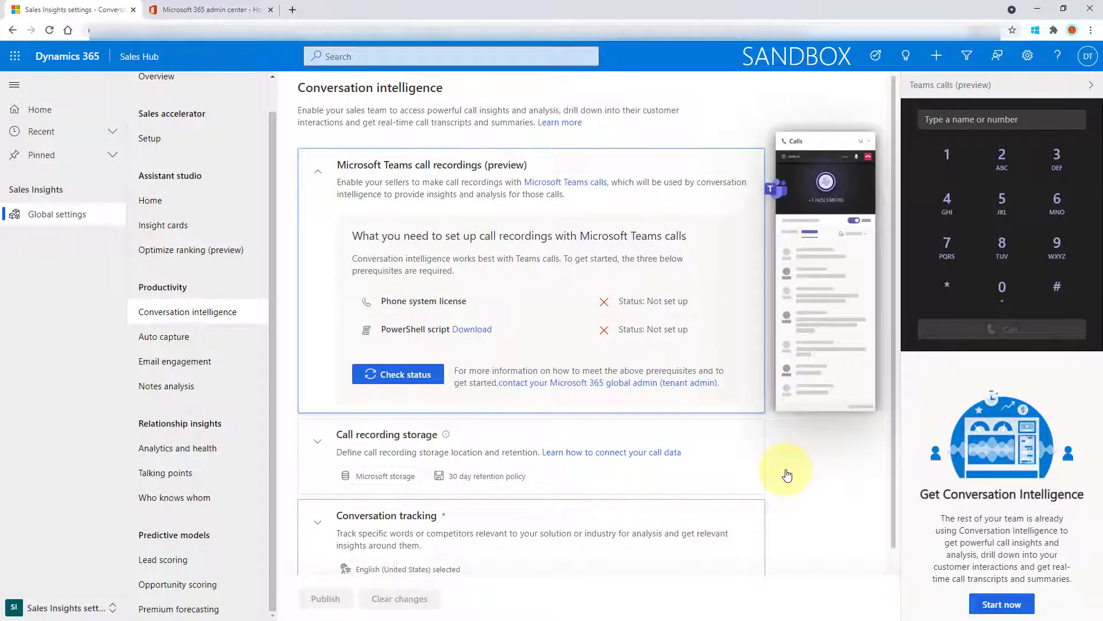
{"action": "mouse_move", "coordinate": [639, 369]}
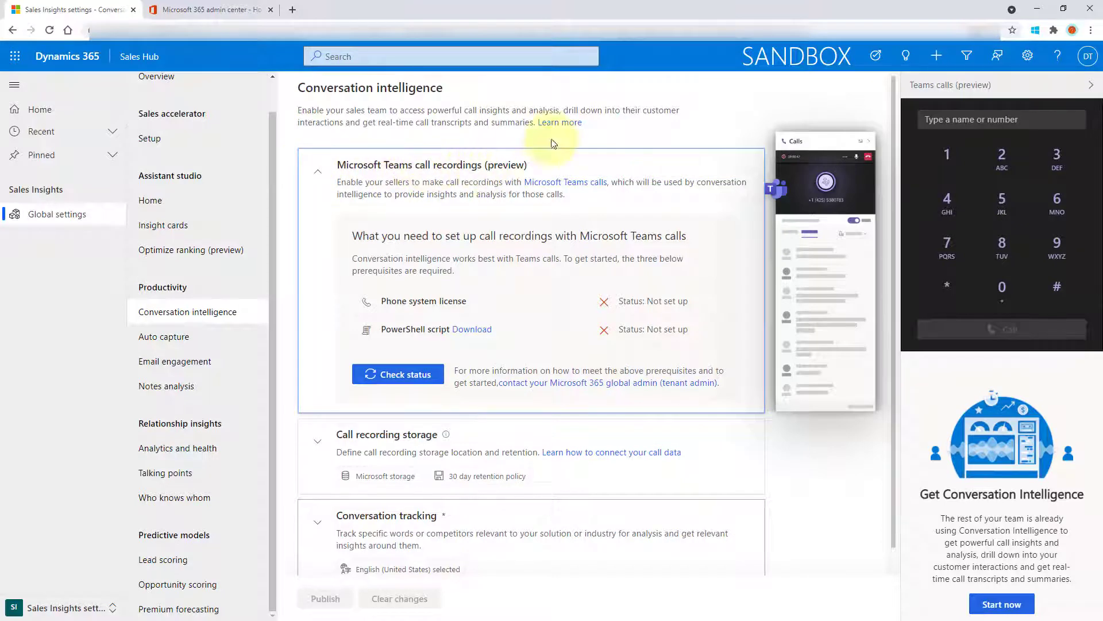
{"action": "mouse_move", "coordinate": [689, 123]}
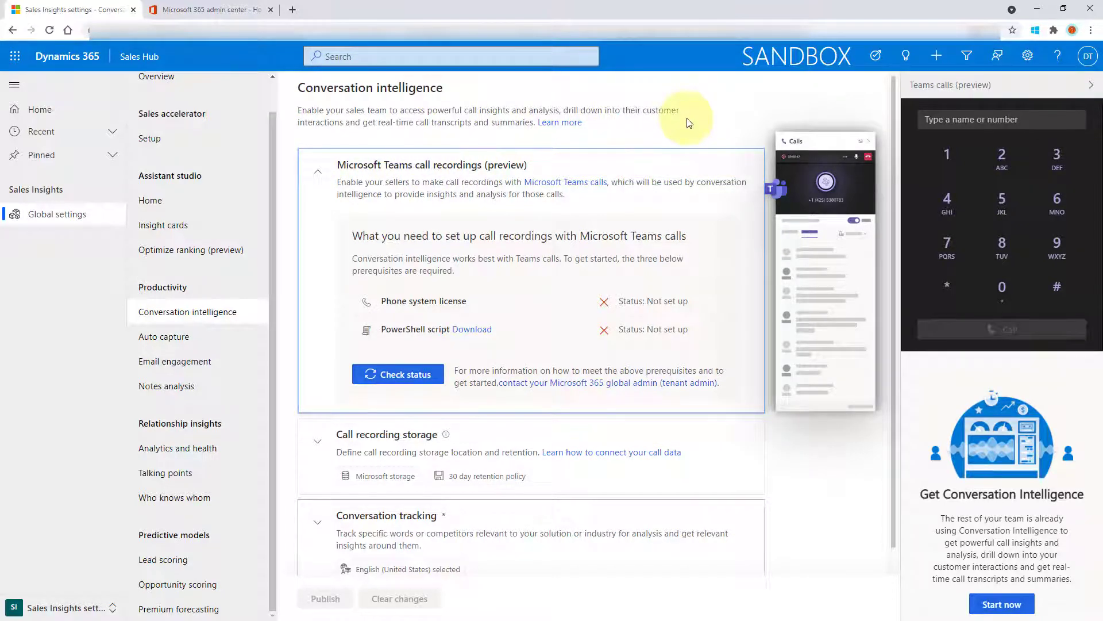
{"action": "mouse_move", "coordinate": [587, 215]}
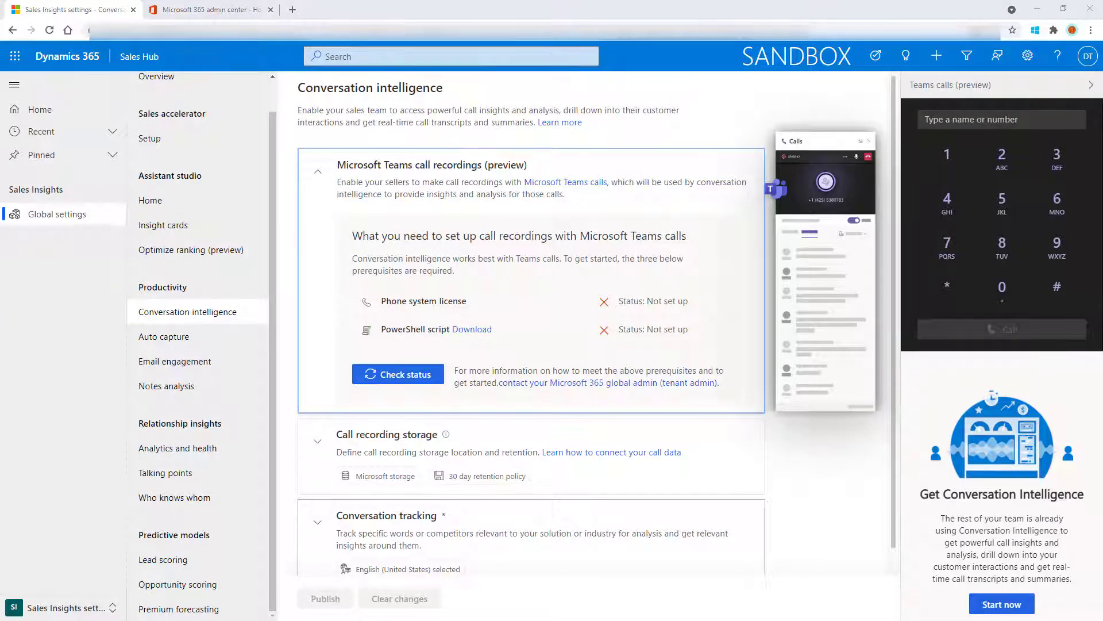
{"action": "mouse_move", "coordinate": [826, 460]}
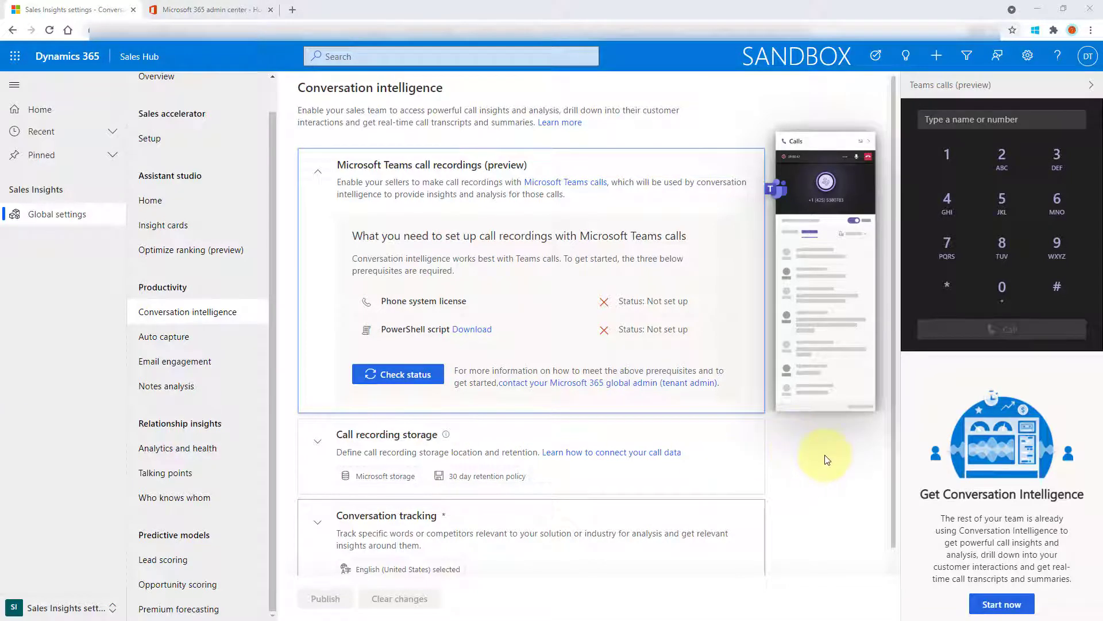